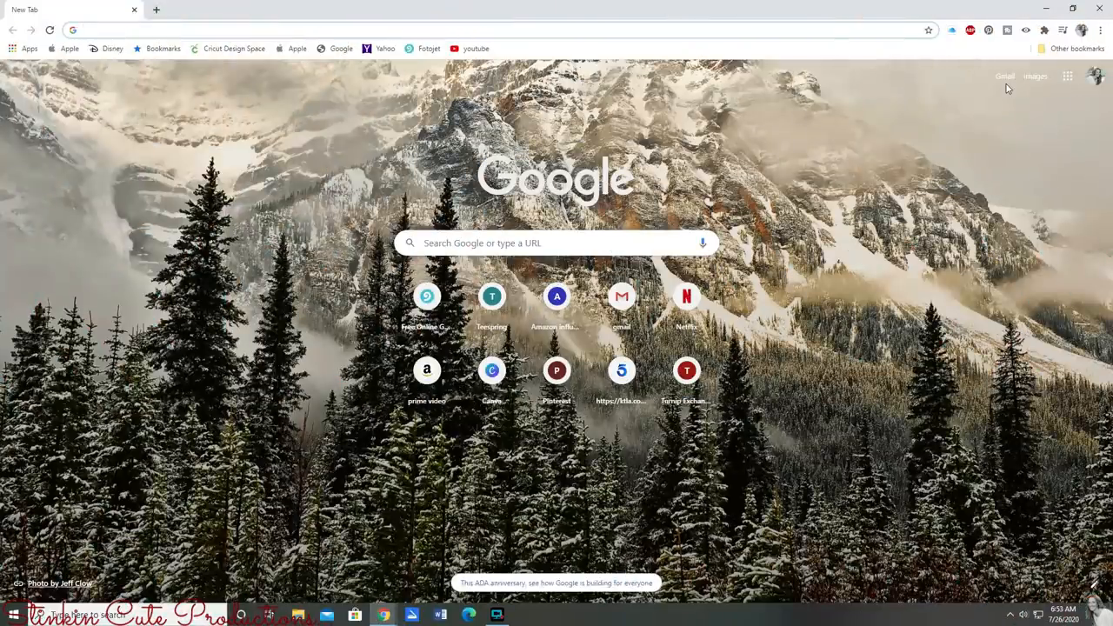
pyautogui.moveTo(1037, 89)
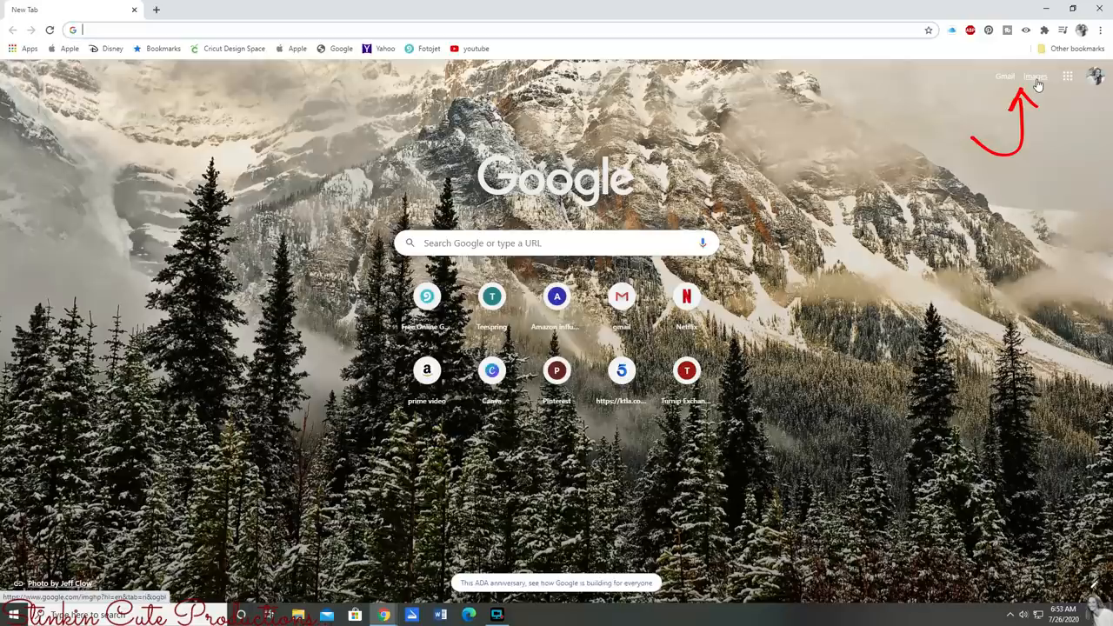
# Search Google Images for 'in n out logo png' using the search suggestion
pyautogui.click(1036, 78)
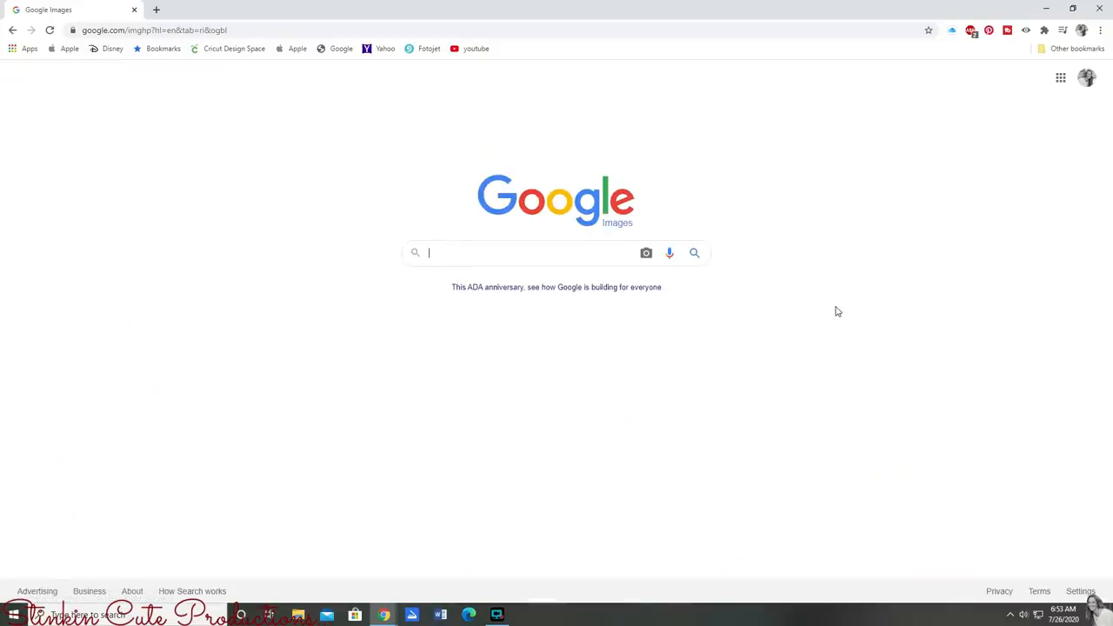
pyautogui.write('in n')
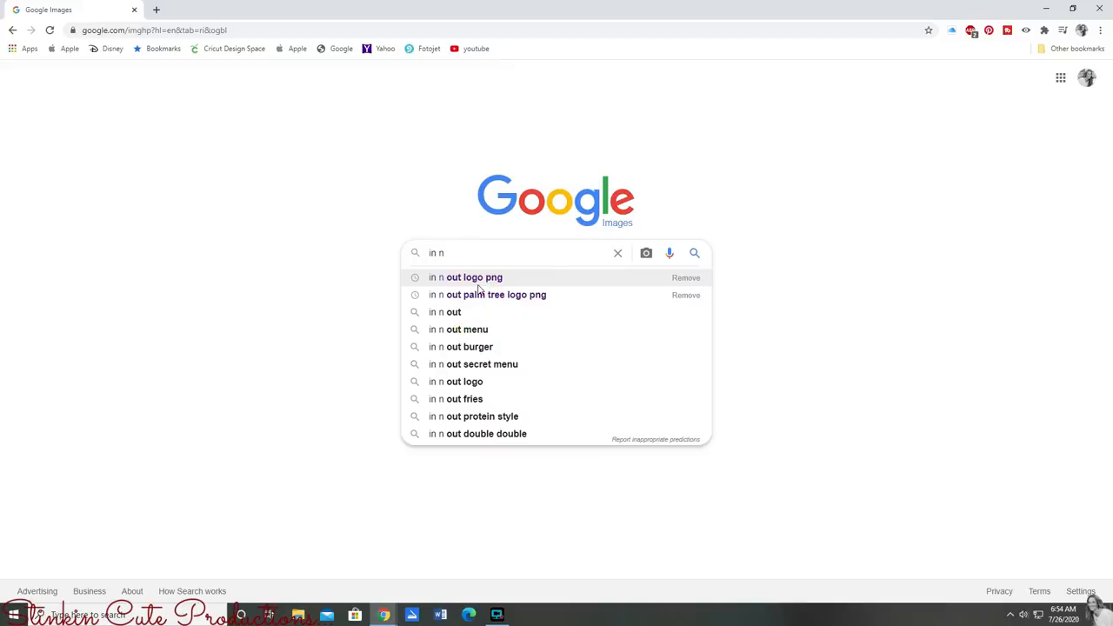
pyautogui.click(464, 277)
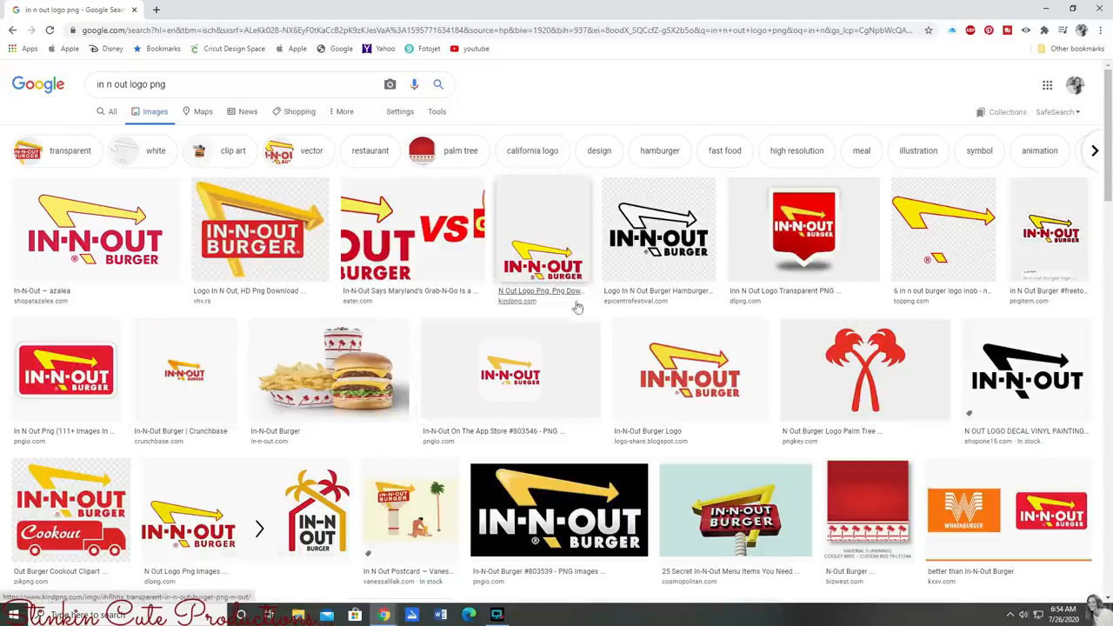
pyautogui.moveTo(645, 270)
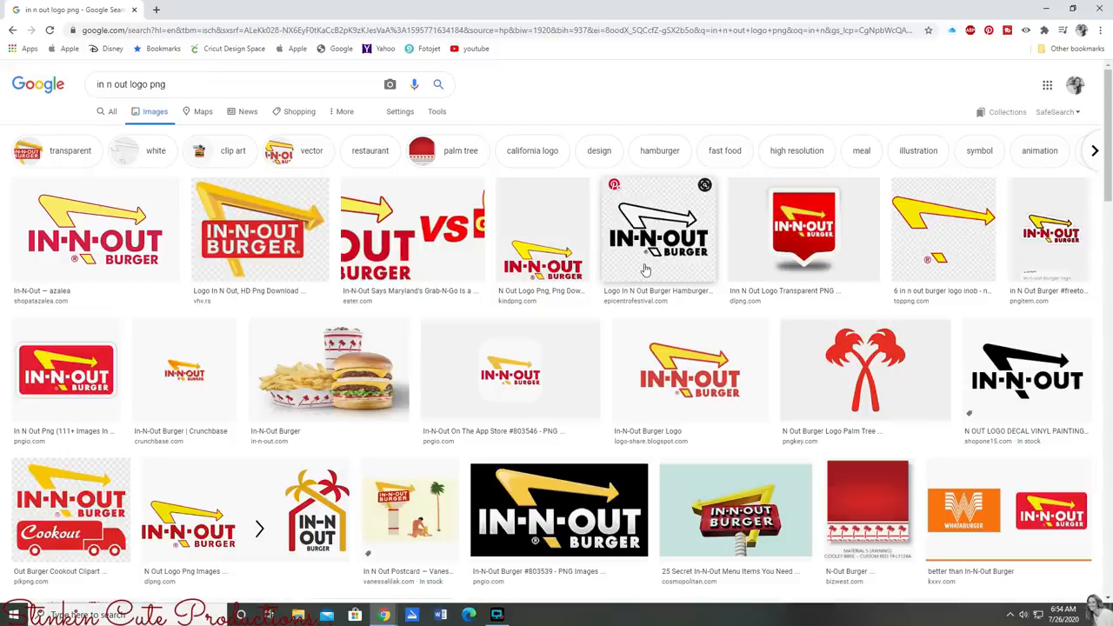
# Save the black and white In-N-Out logo image to Downloads
pyautogui.click(646, 228)
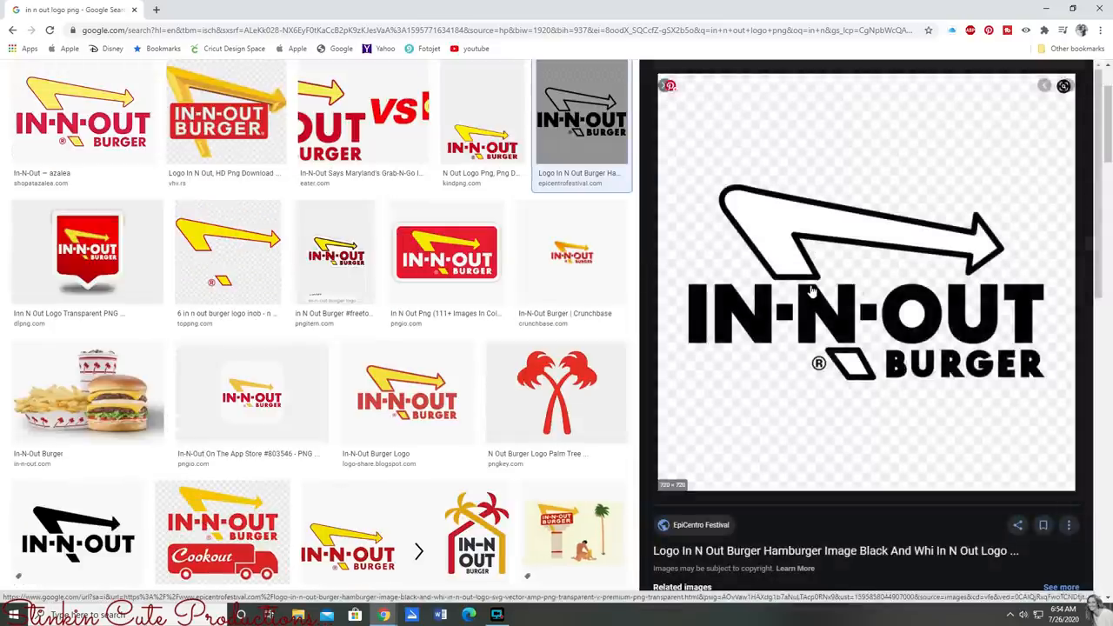
pyautogui.rightClick(813, 292)
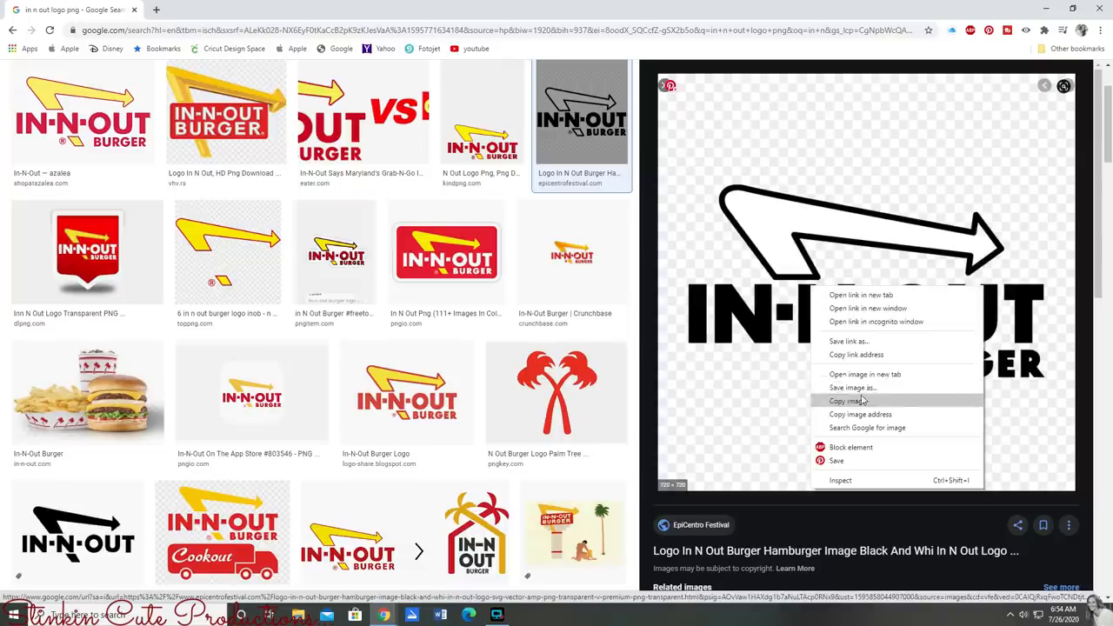
pyautogui.click(852, 387)
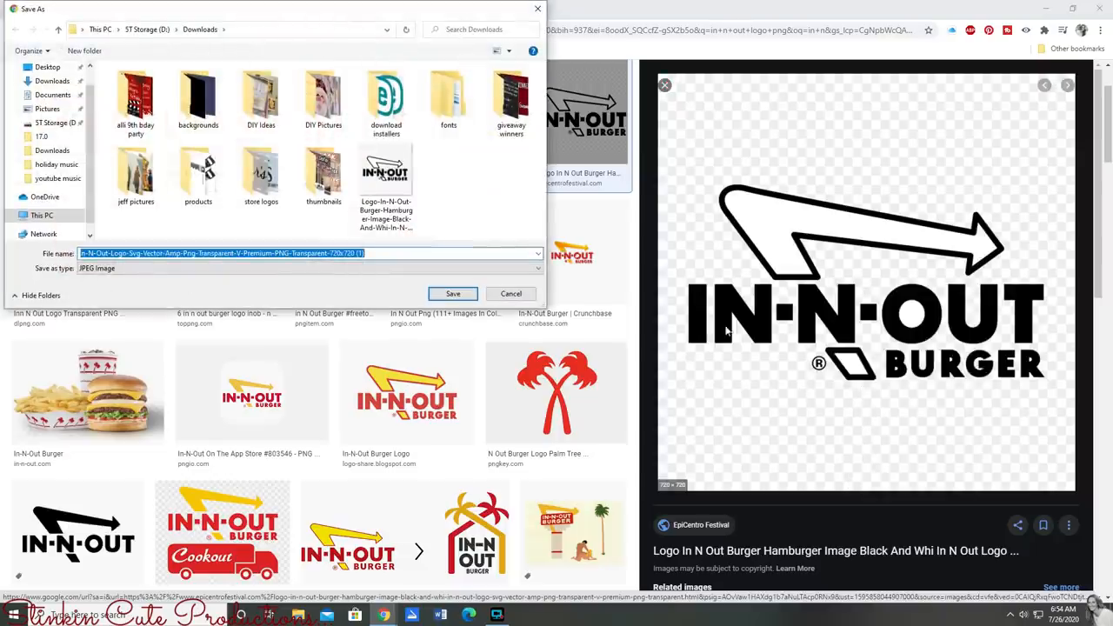
pyautogui.moveTo(385, 174)
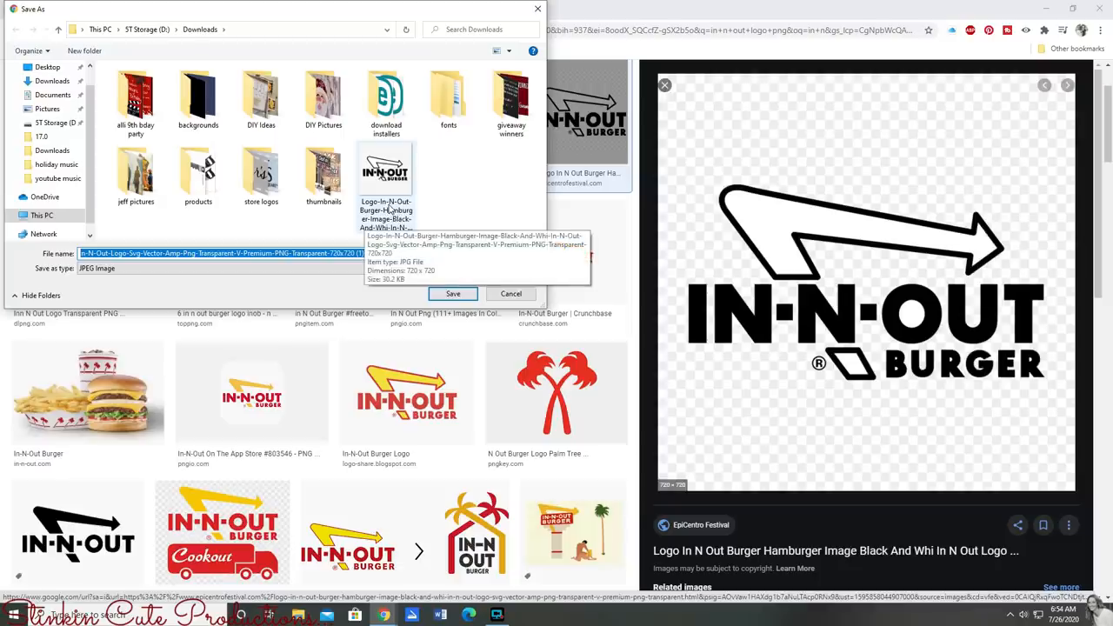
pyautogui.click(510, 293)
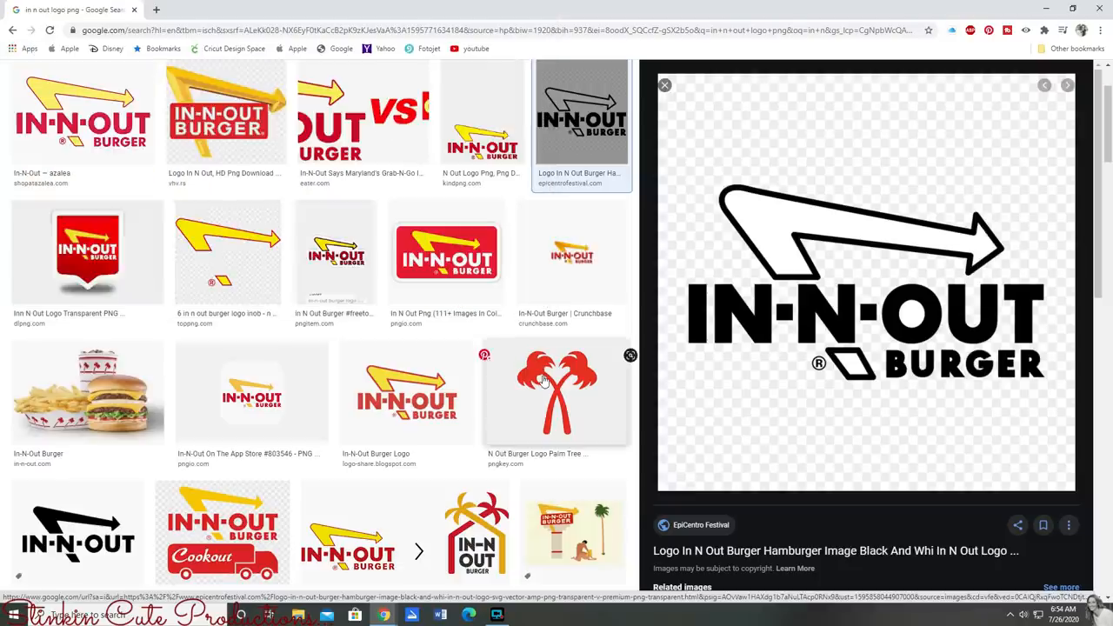
# Preview the red palm tree logo and choose Save image as for it
pyautogui.click(556, 391)
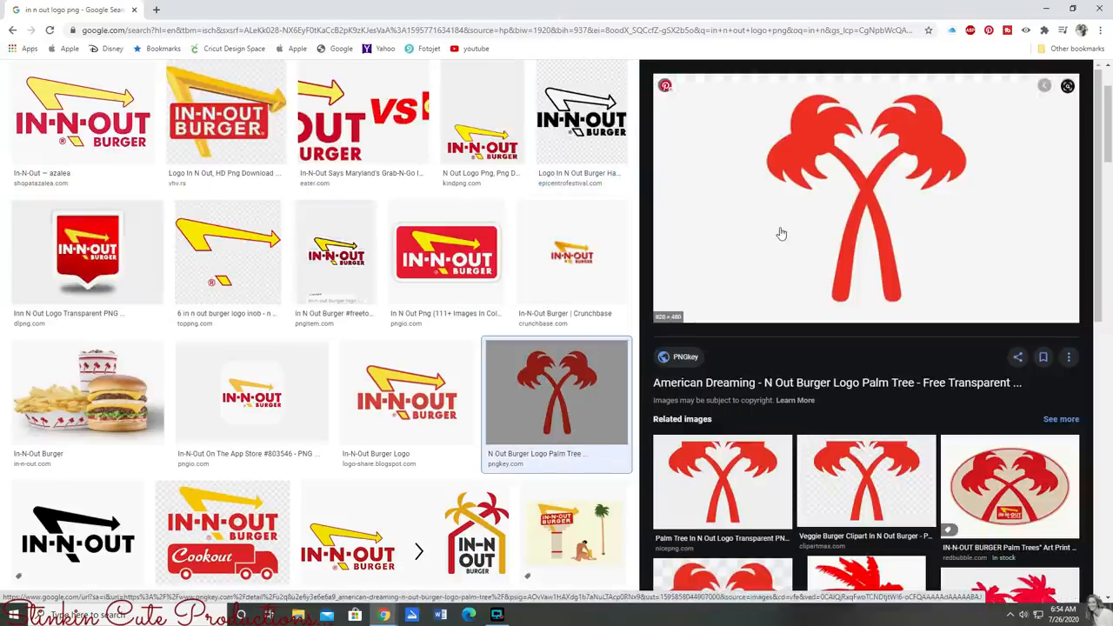
pyautogui.moveTo(794, 225)
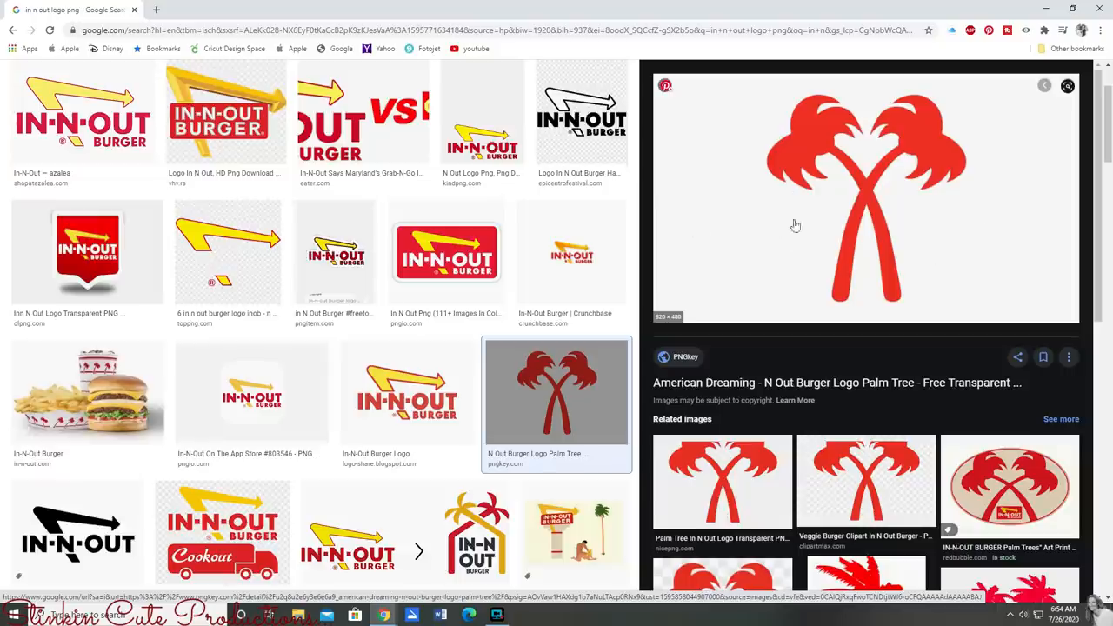
pyautogui.rightClick(794, 224)
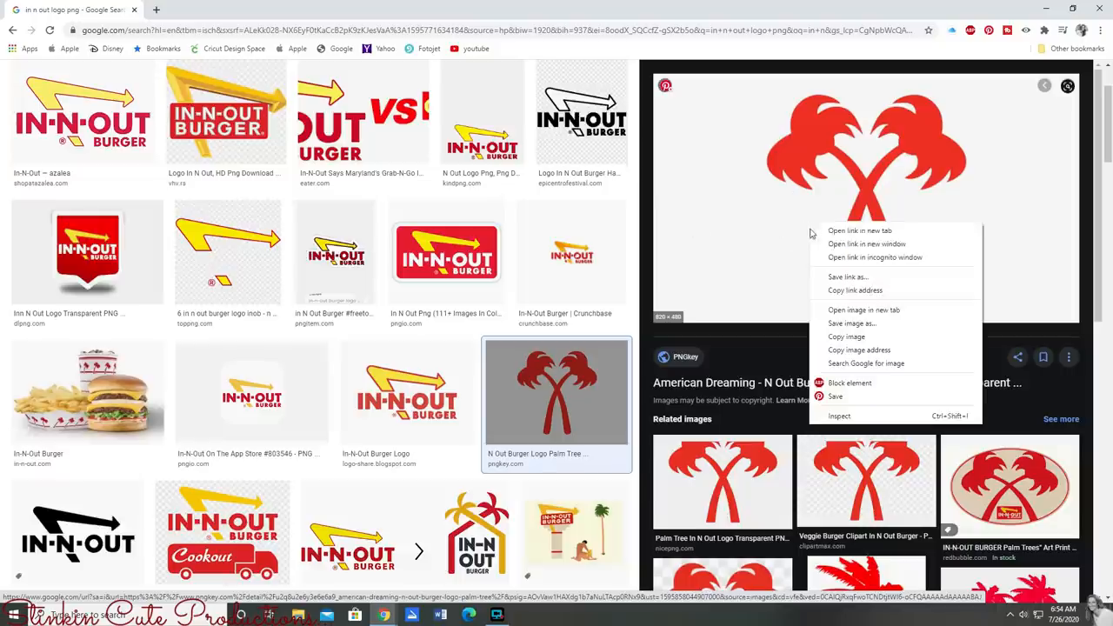
pyautogui.moveTo(852, 322)
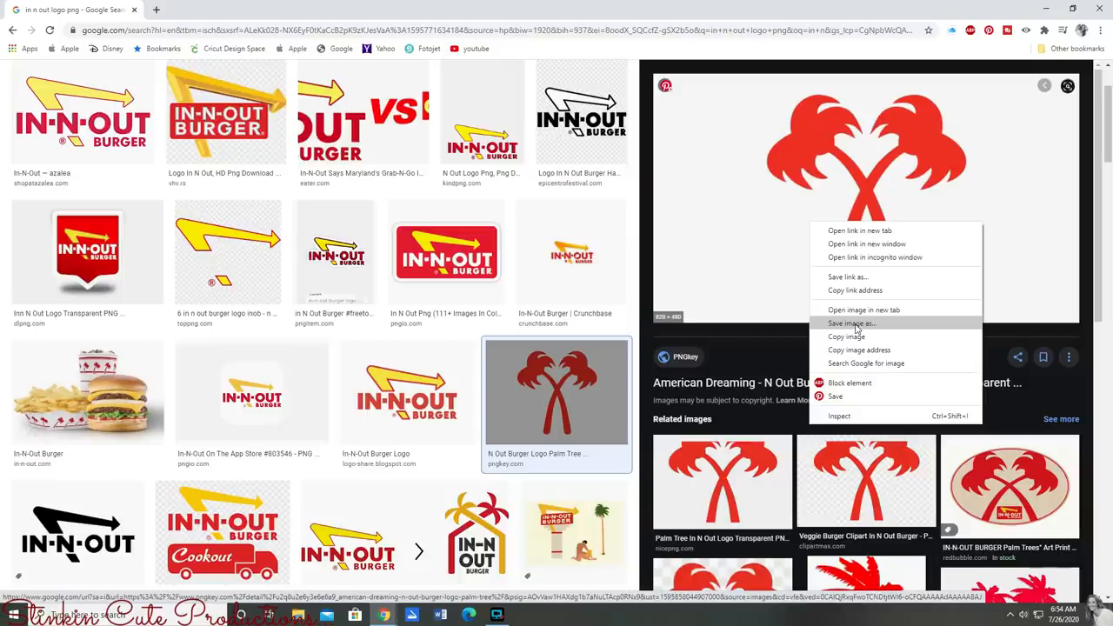
pyautogui.click(852, 322)
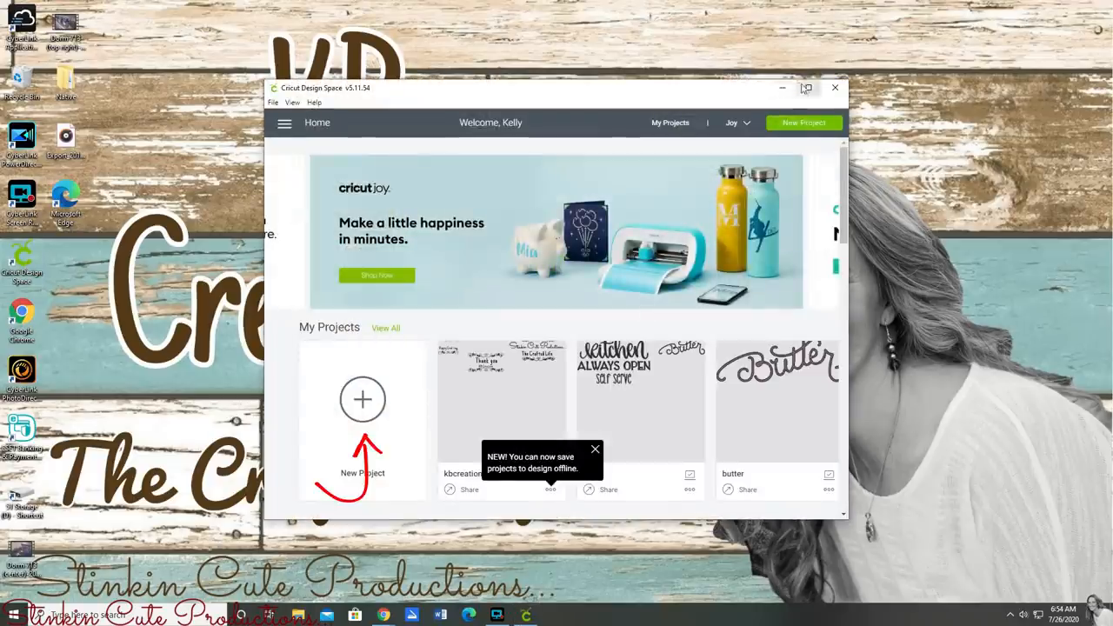
# Create a new blank project and go to the Upload page
pyautogui.click(362, 399)
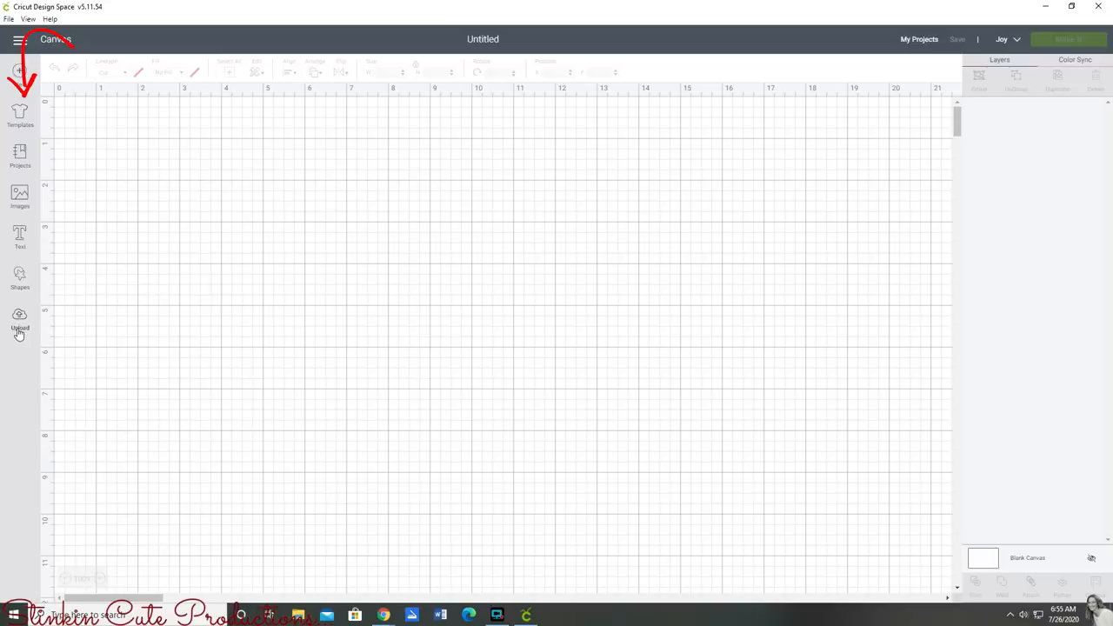
pyautogui.click(20, 318)
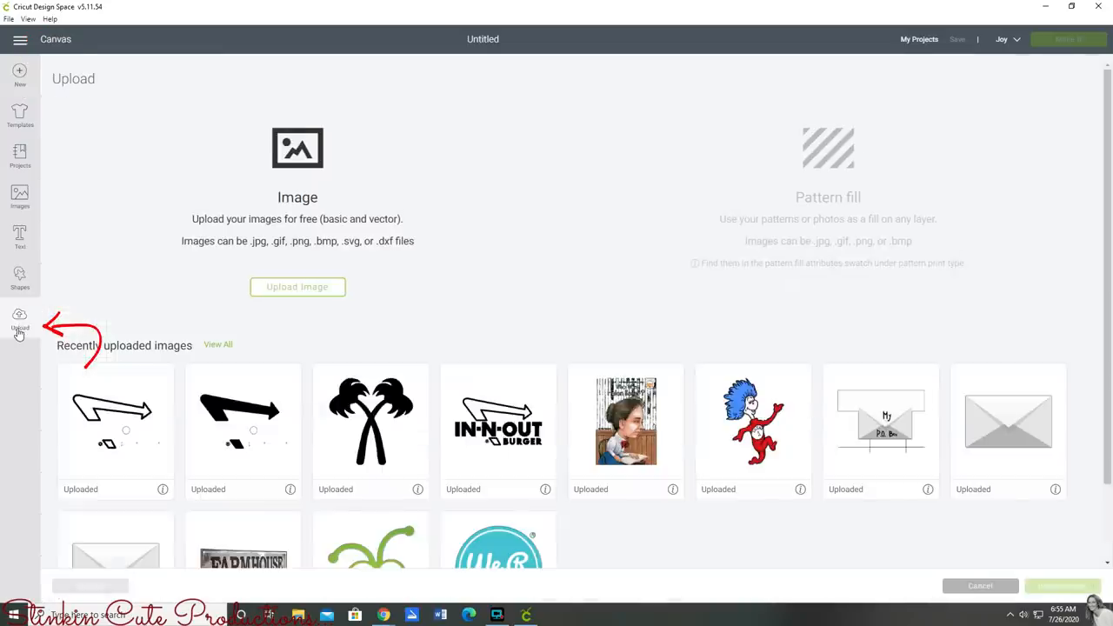
pyautogui.moveTo(144, 373)
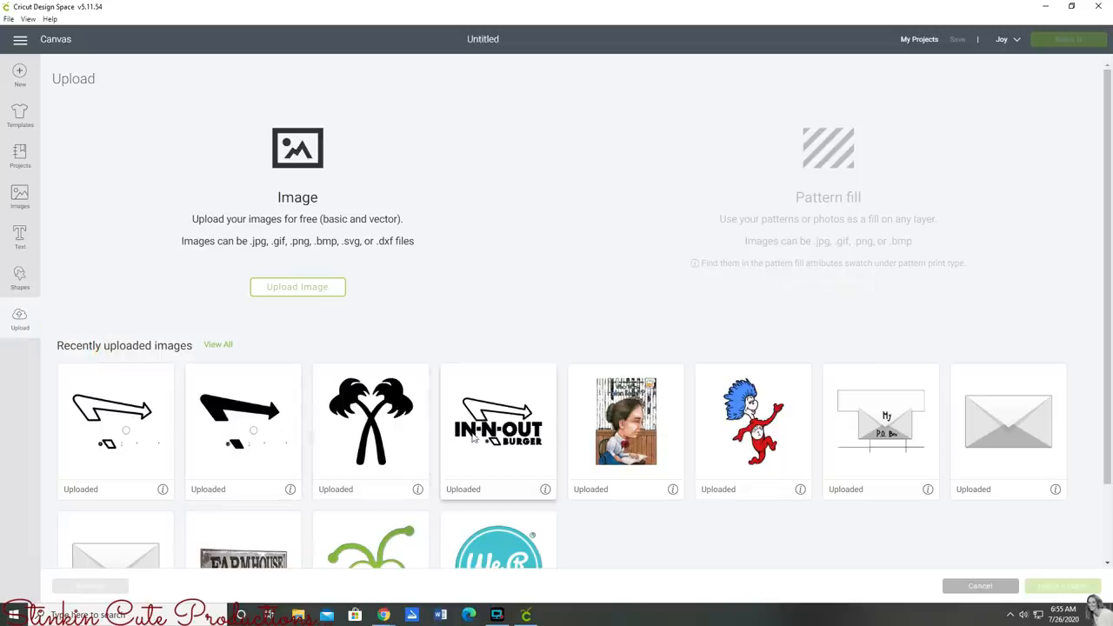
pyautogui.moveTo(199, 420)
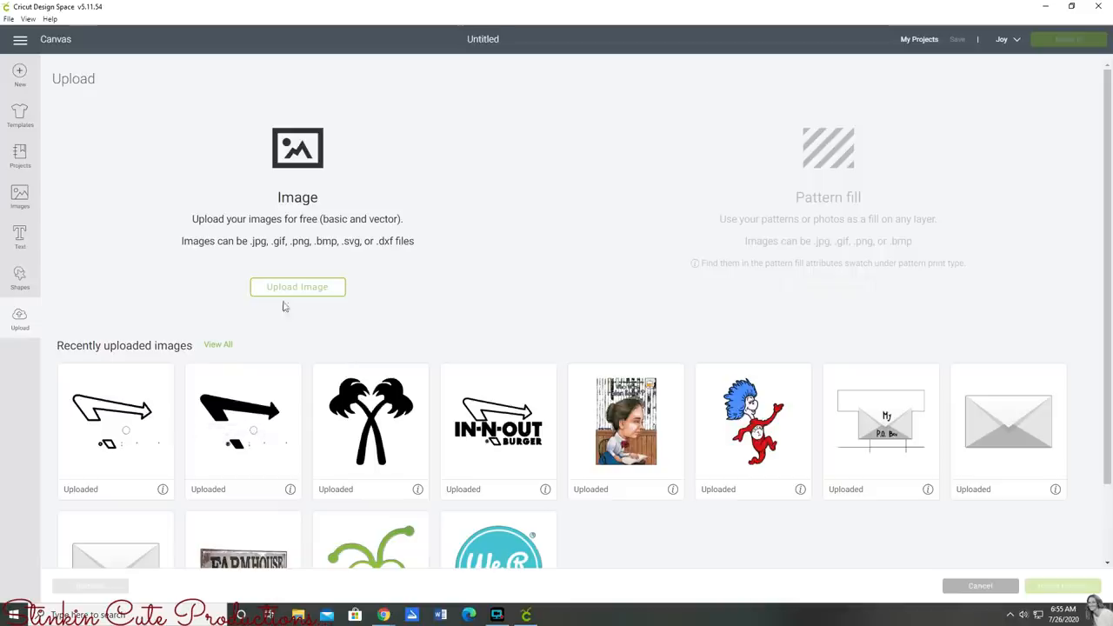
pyautogui.moveTo(298, 292)
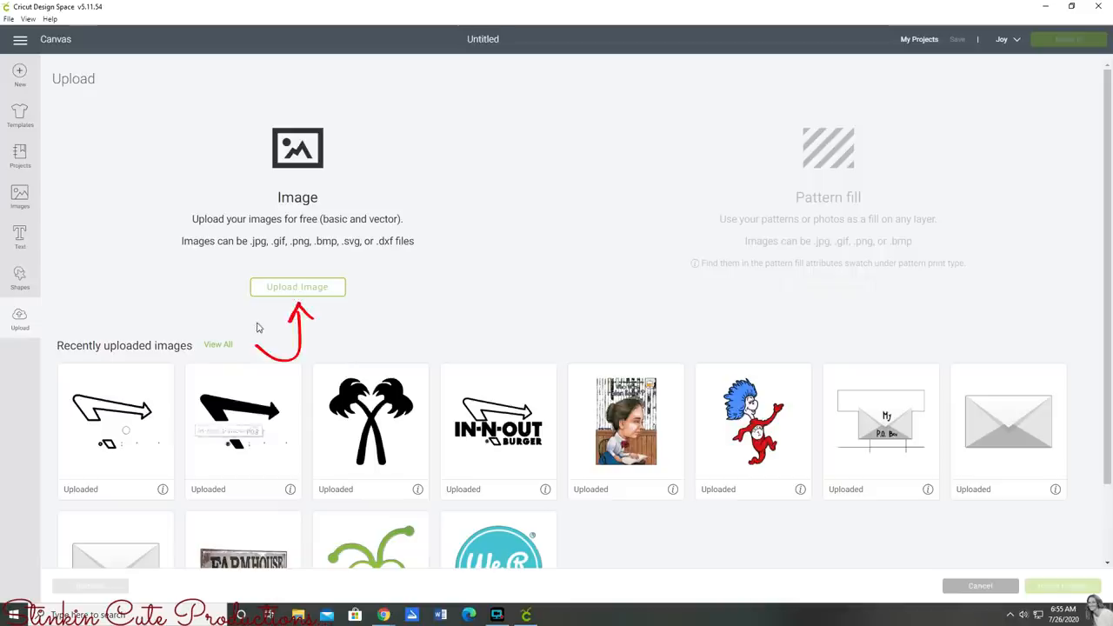
pyautogui.moveTo(297, 291)
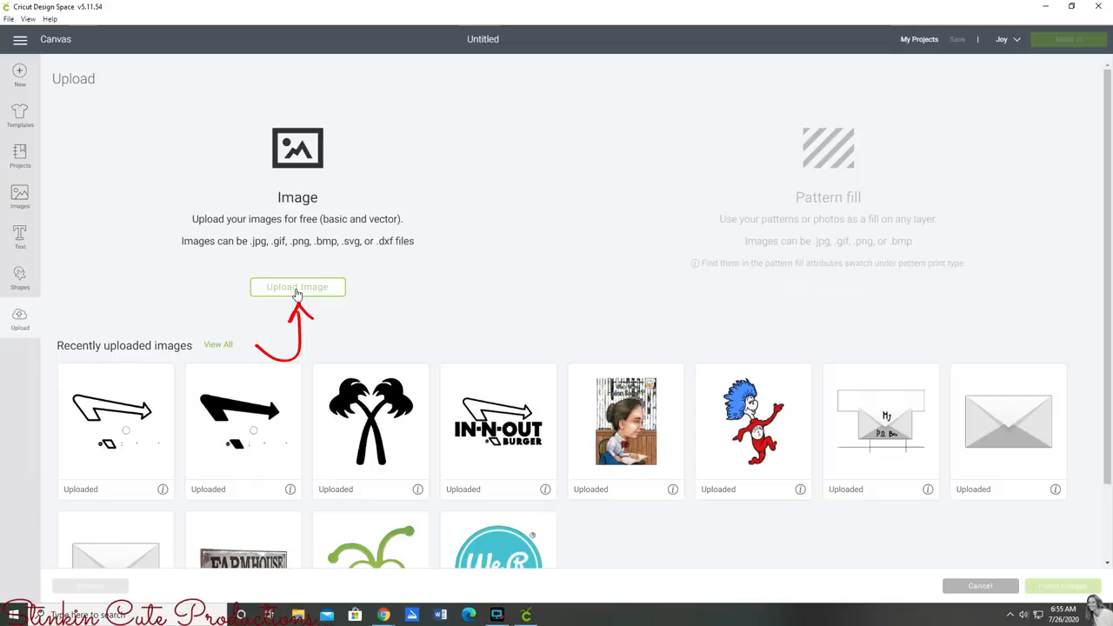
# Upload the crossed palm trees image file from Downloads
pyautogui.click(297, 286)
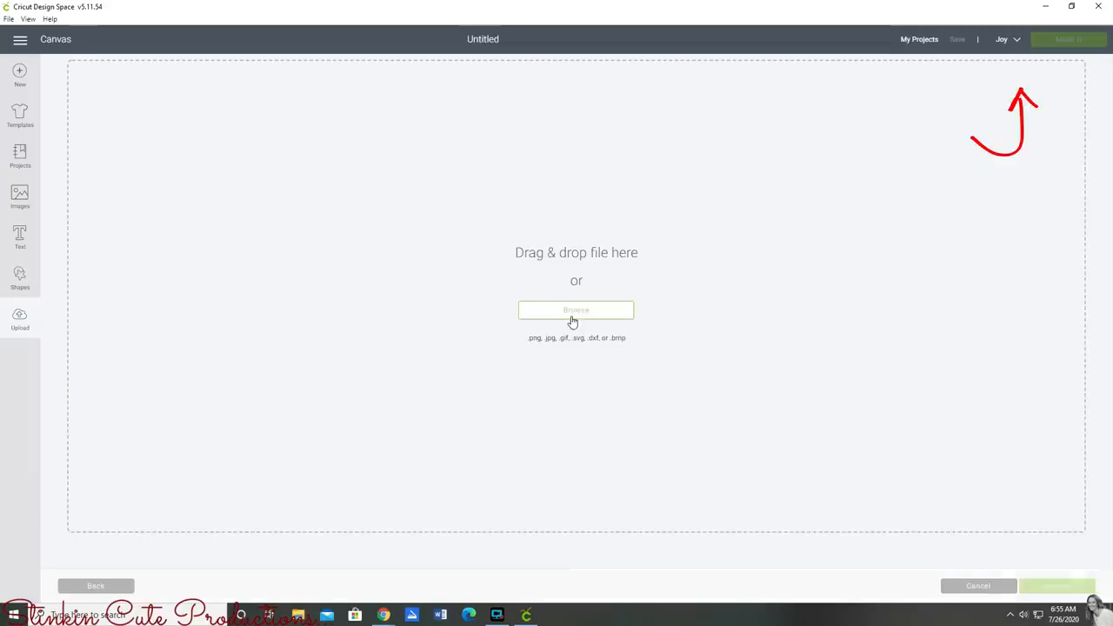
pyautogui.click(575, 310)
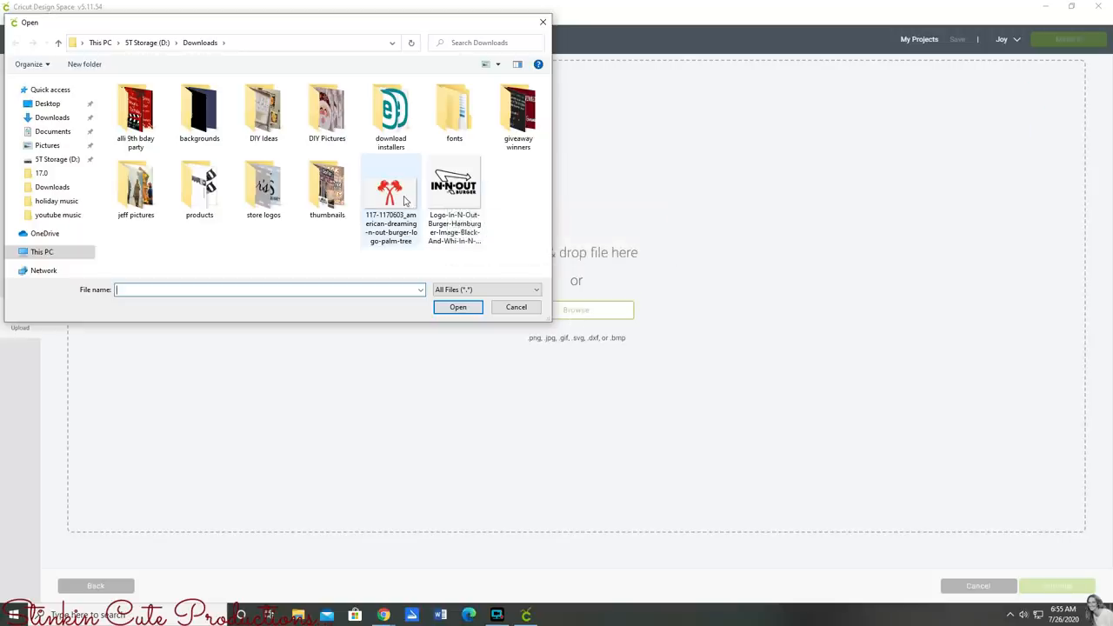
pyautogui.click(390, 187)
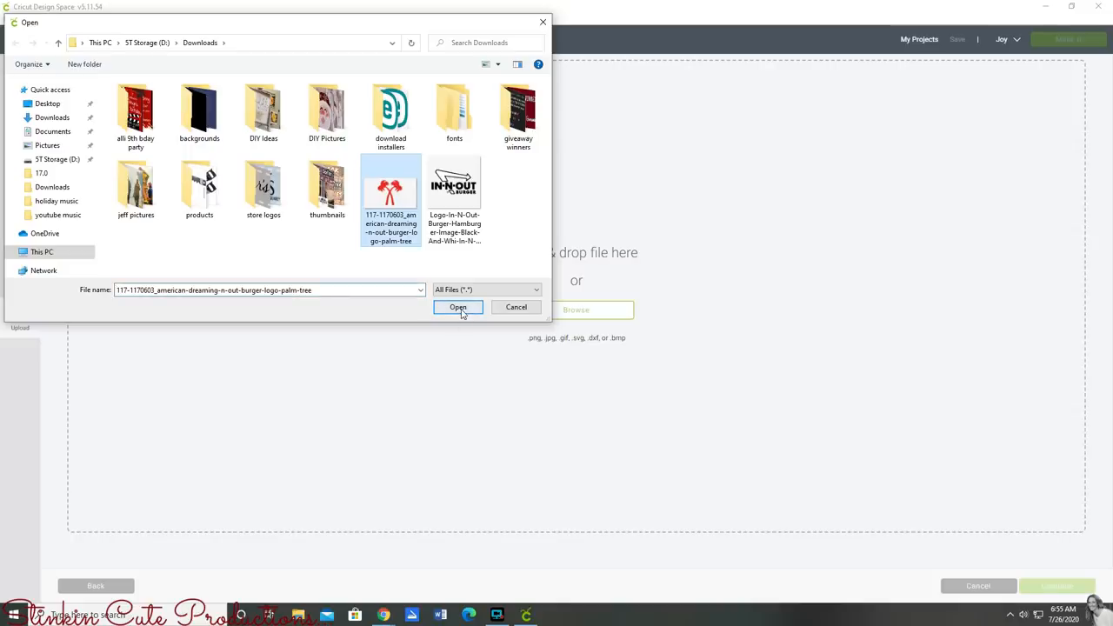
pyautogui.click(458, 306)
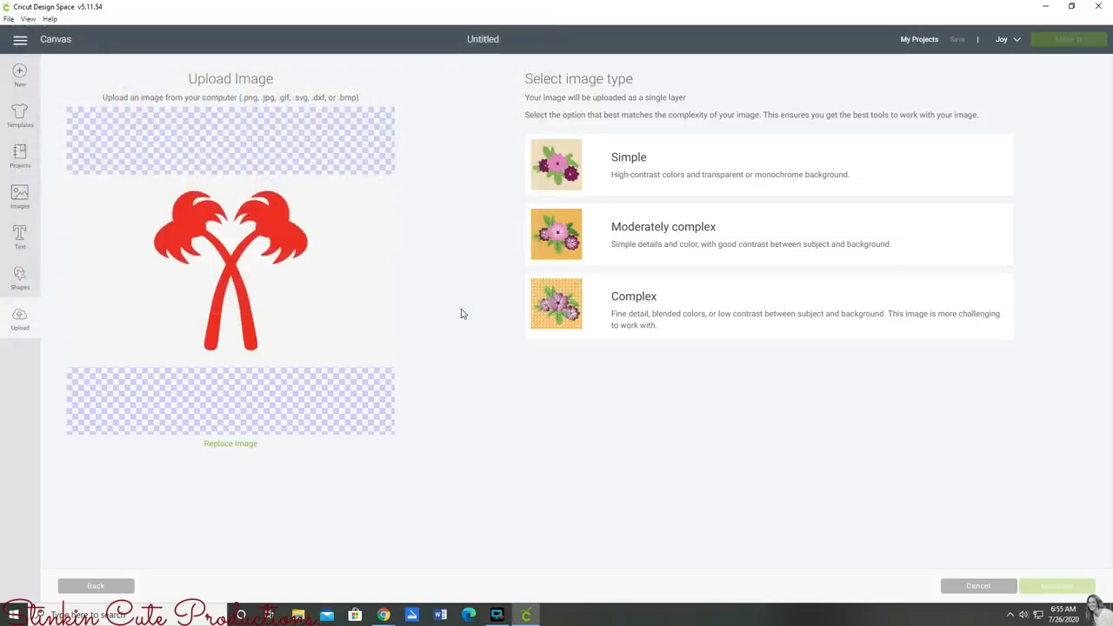
pyautogui.moveTo(299, 295)
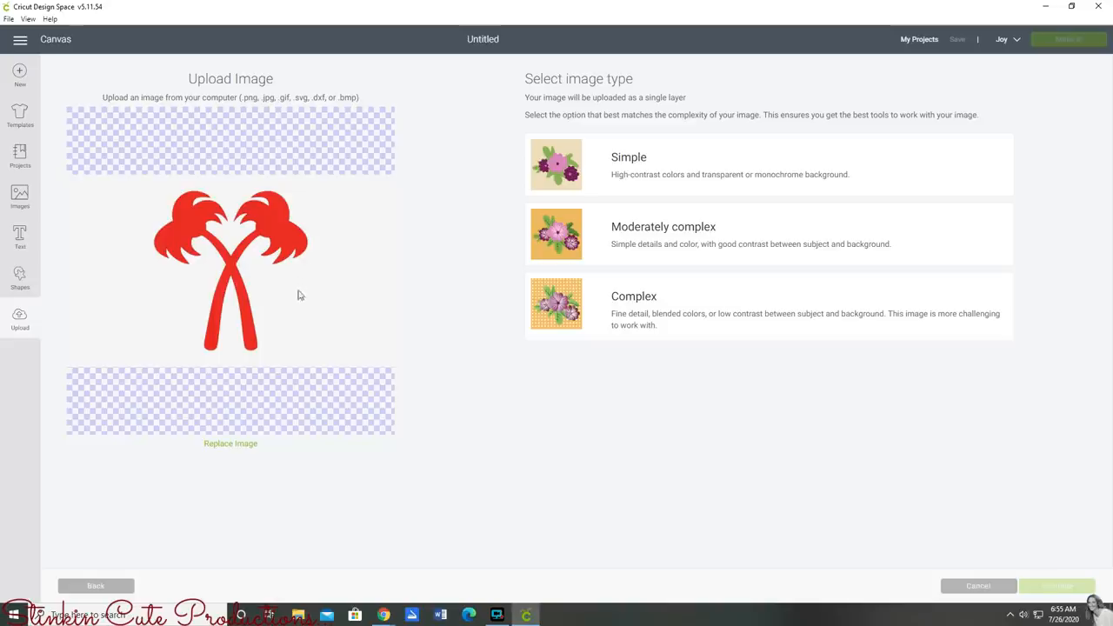
pyautogui.moveTo(384, 303)
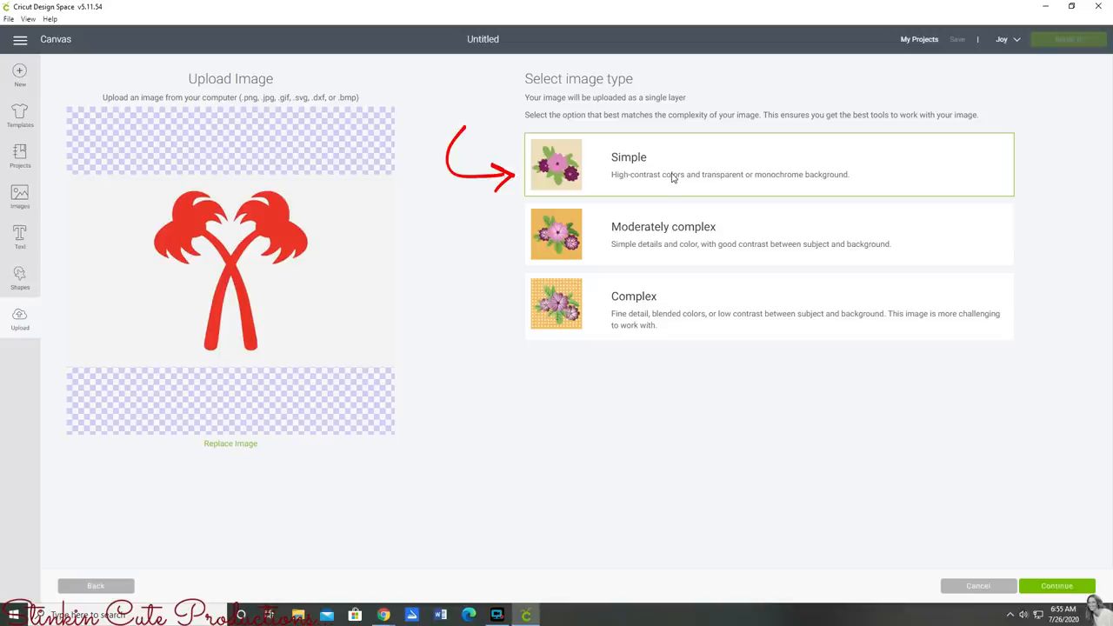
pyautogui.moveTo(1067, 572)
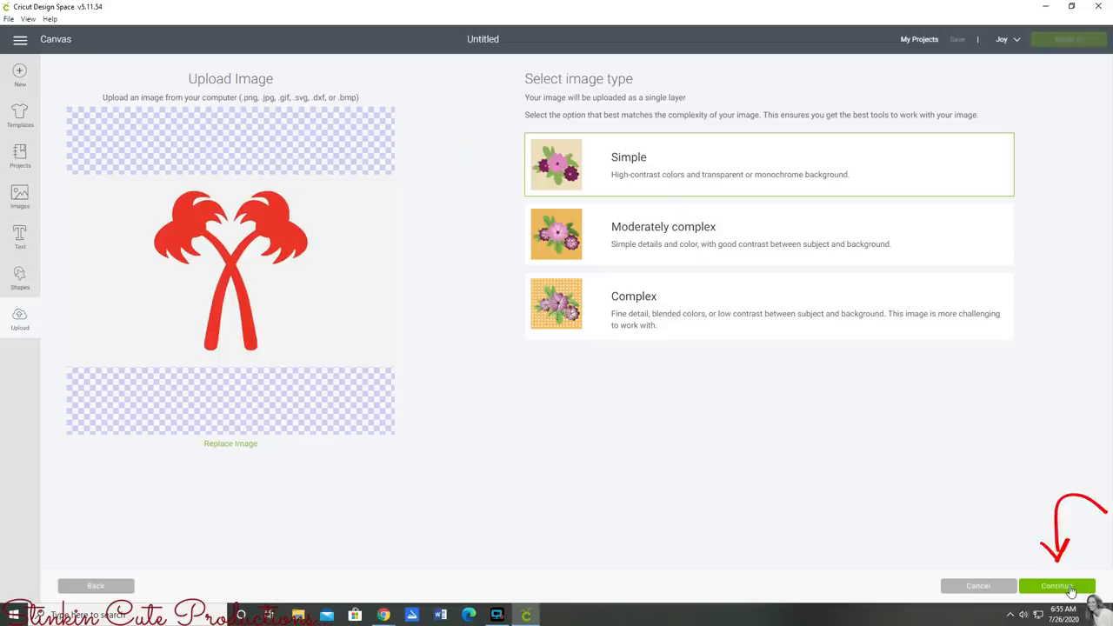
# Erase the palm trees' background and save the image to uploads
pyautogui.click(1058, 586)
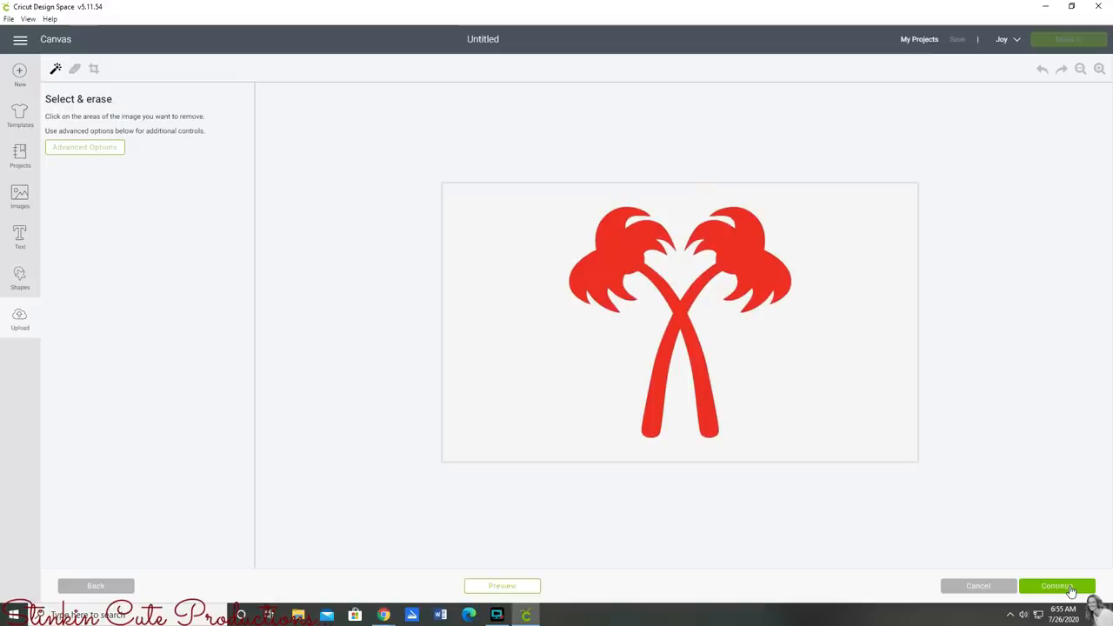
pyautogui.moveTo(1021, 551)
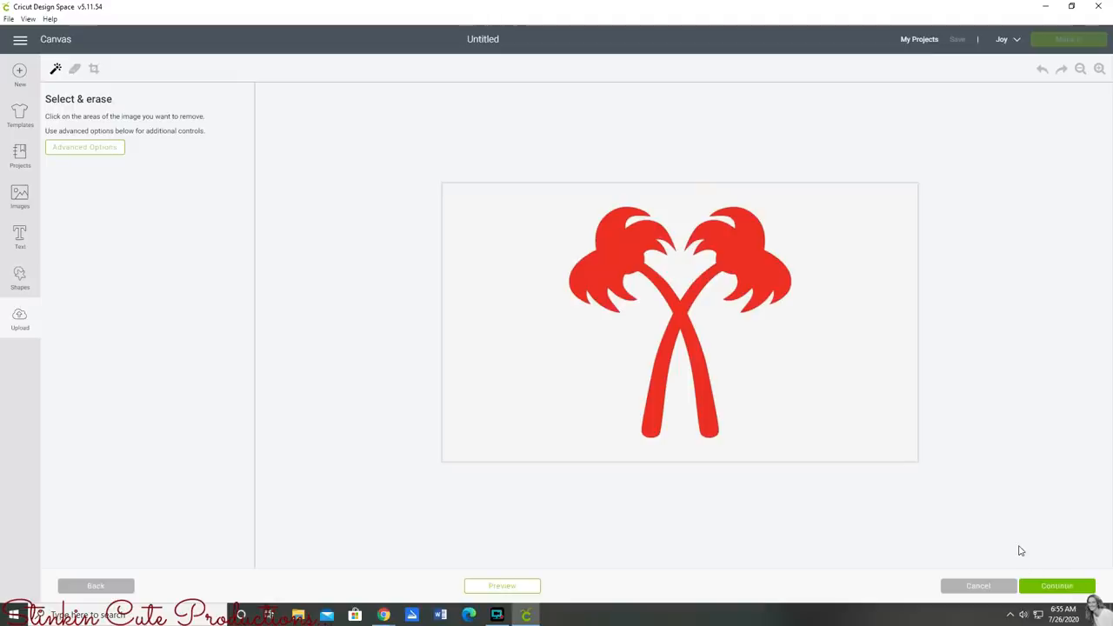
pyautogui.moveTo(1006, 543)
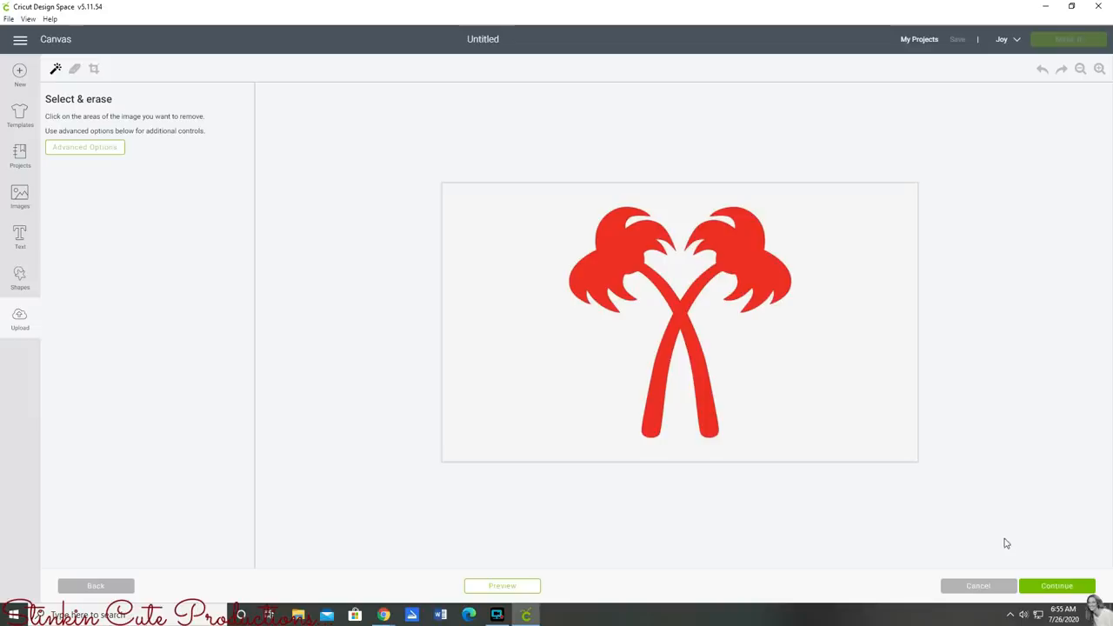
pyautogui.moveTo(788, 406)
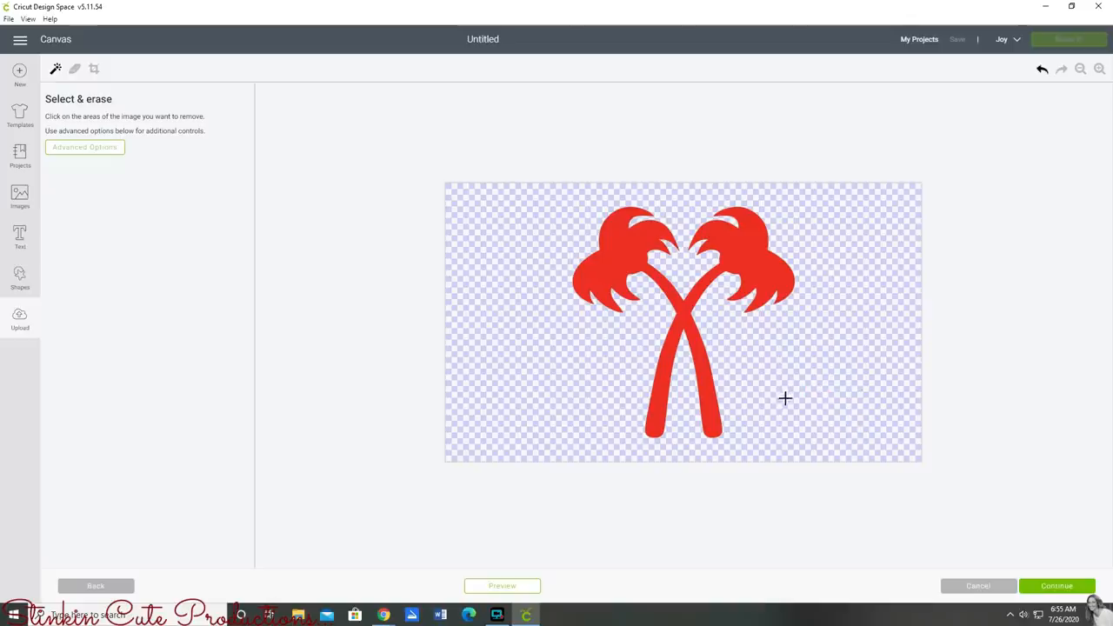
pyautogui.moveTo(587, 386)
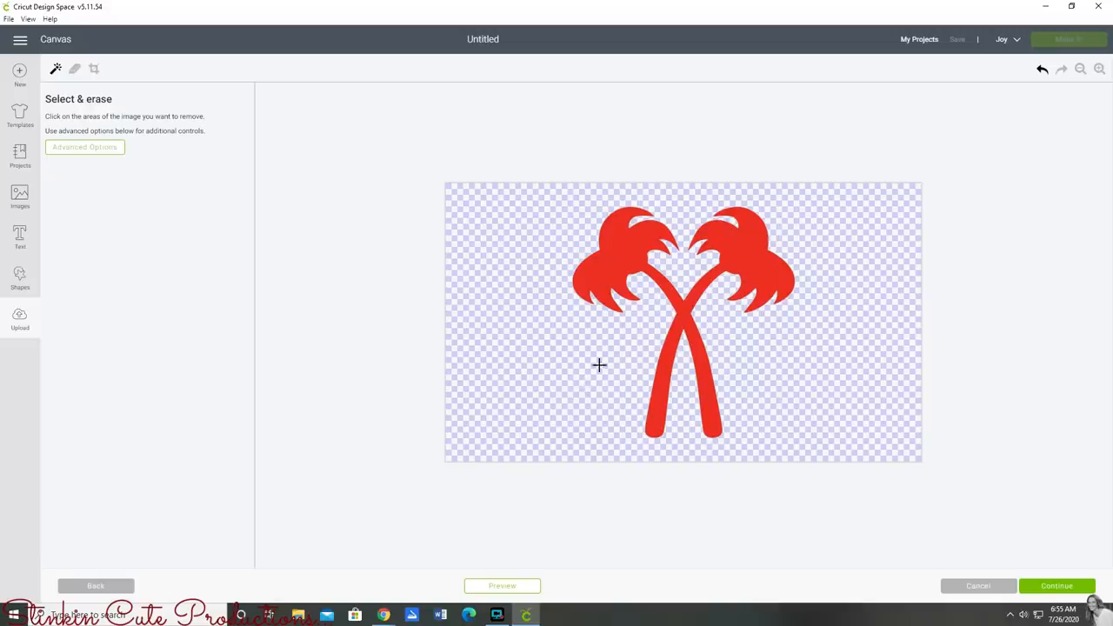
pyautogui.moveTo(708, 329)
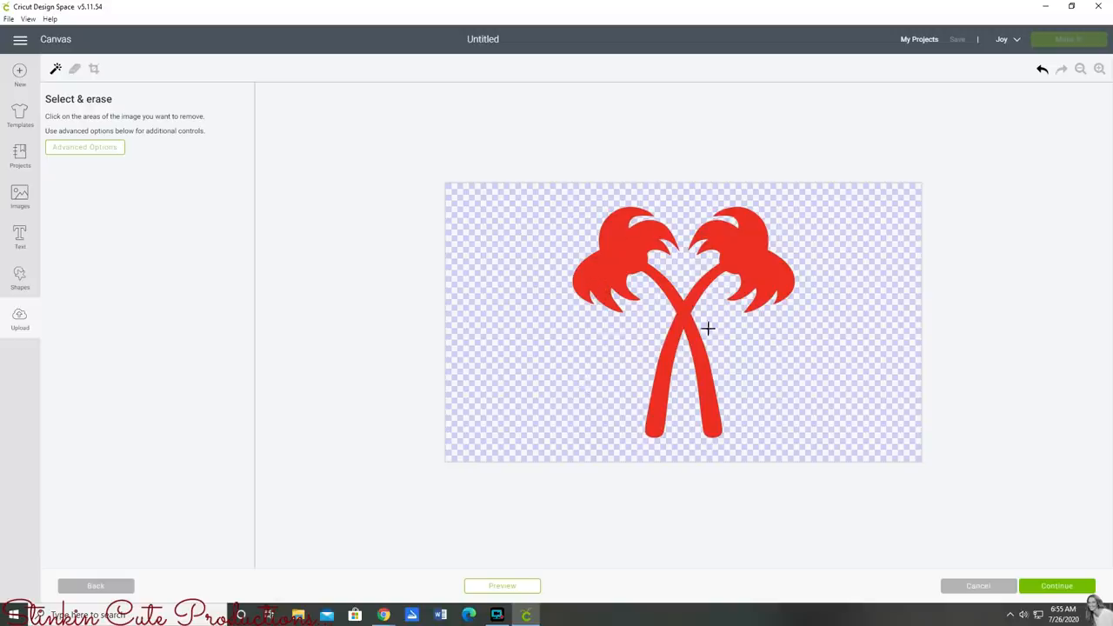
pyautogui.moveTo(794, 463)
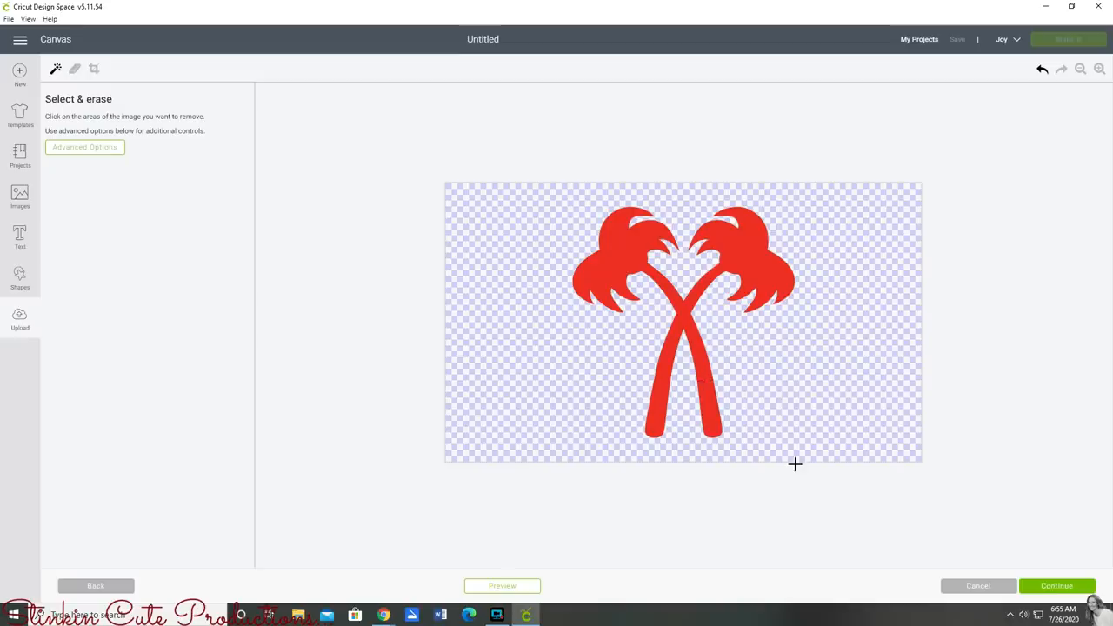
pyautogui.click(1056, 585)
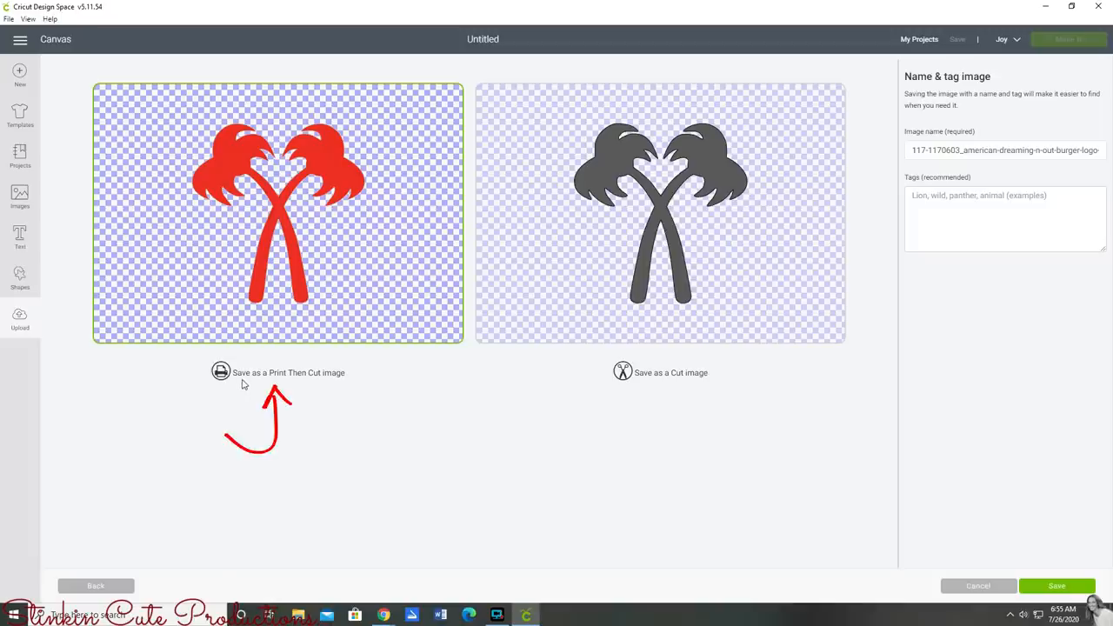
pyautogui.moveTo(293, 383)
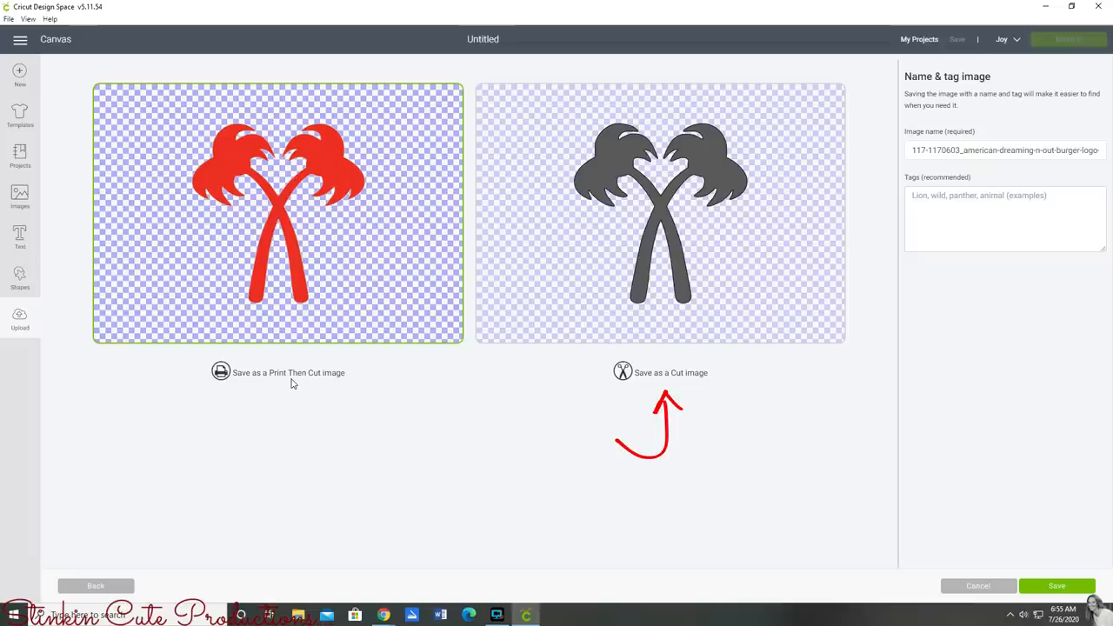
pyautogui.moveTo(637, 388)
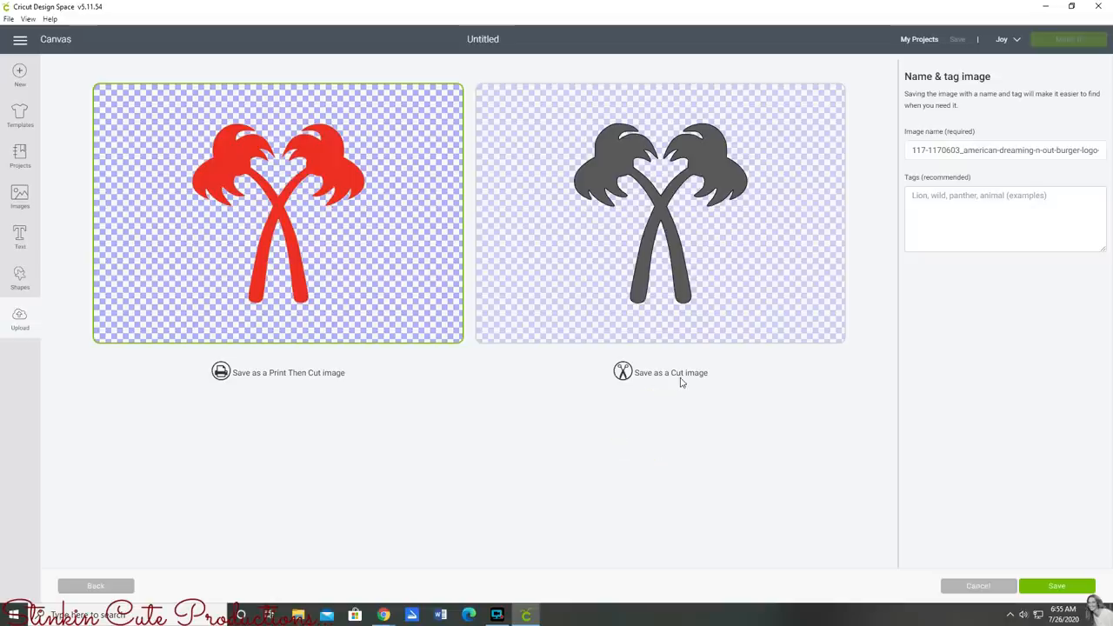
pyautogui.moveTo(713, 291)
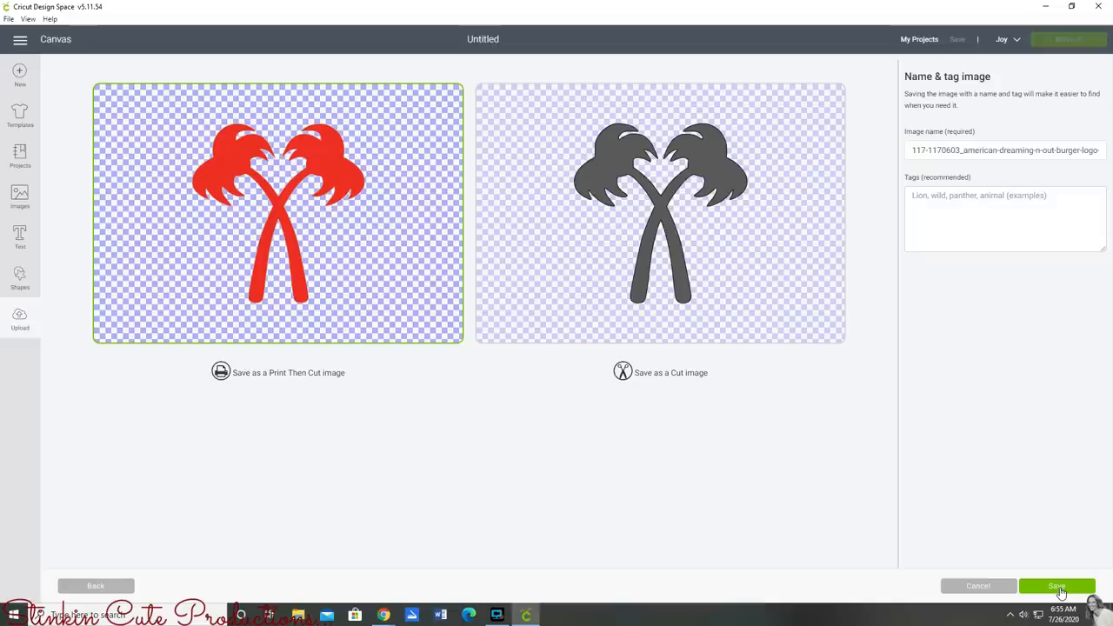
pyautogui.click(1057, 586)
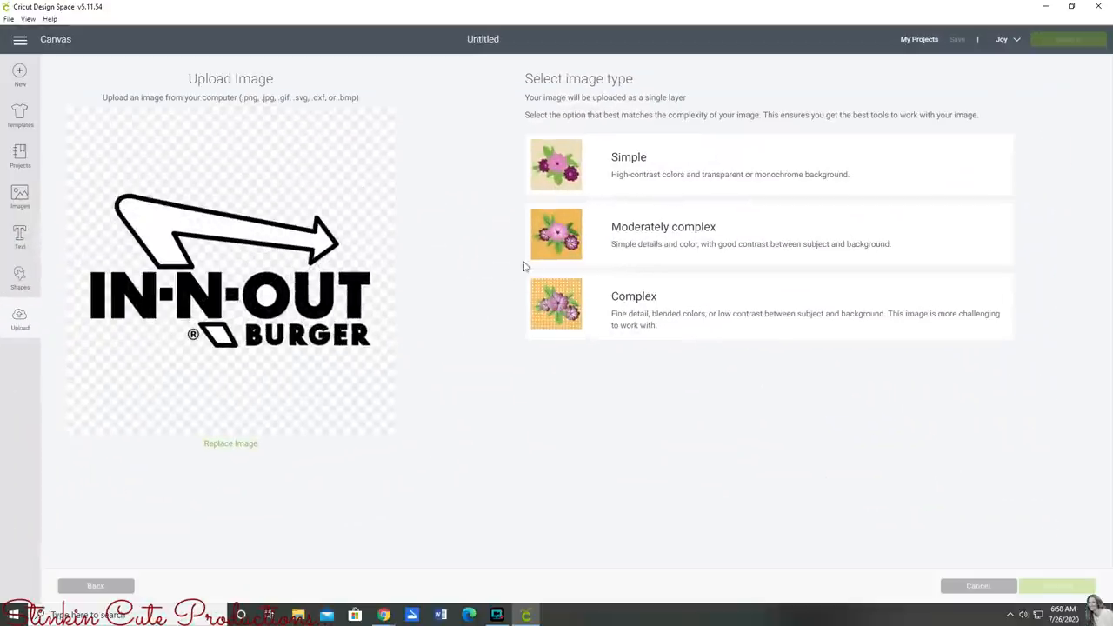
pyautogui.moveTo(636, 204)
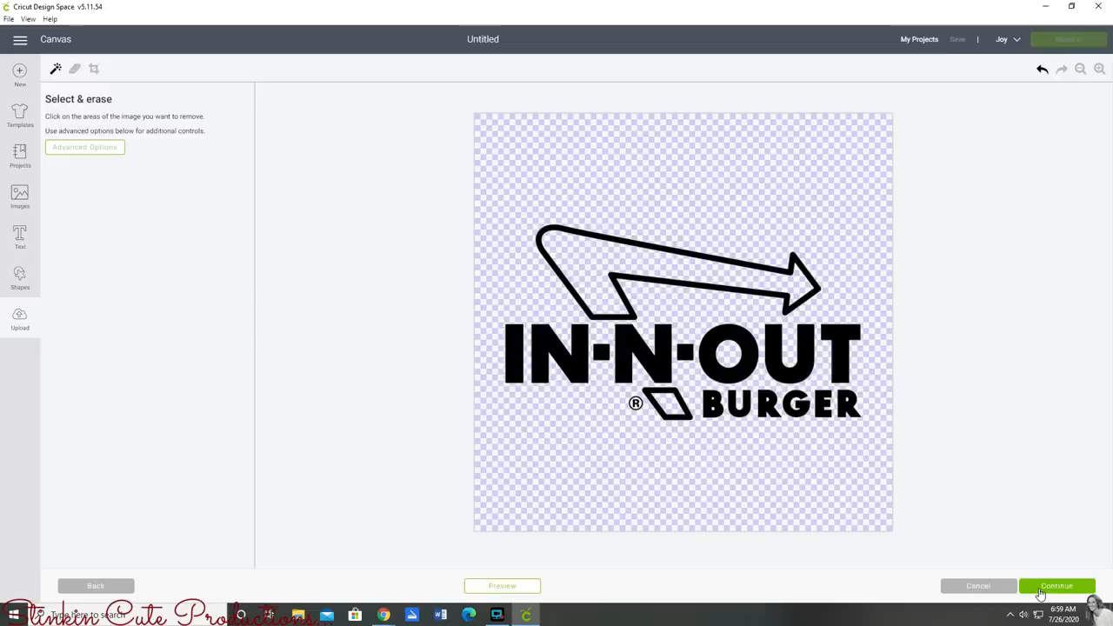
# Accept the In-N-Out logo's cleared background and save it to uploads
pyautogui.click(1057, 585)
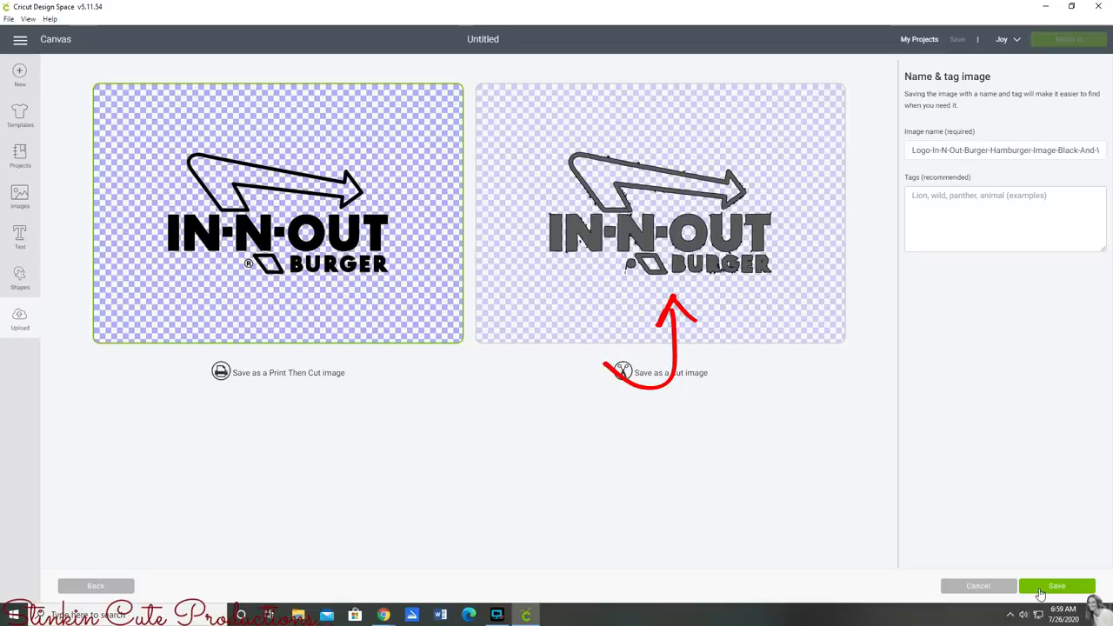
pyautogui.click(1056, 585)
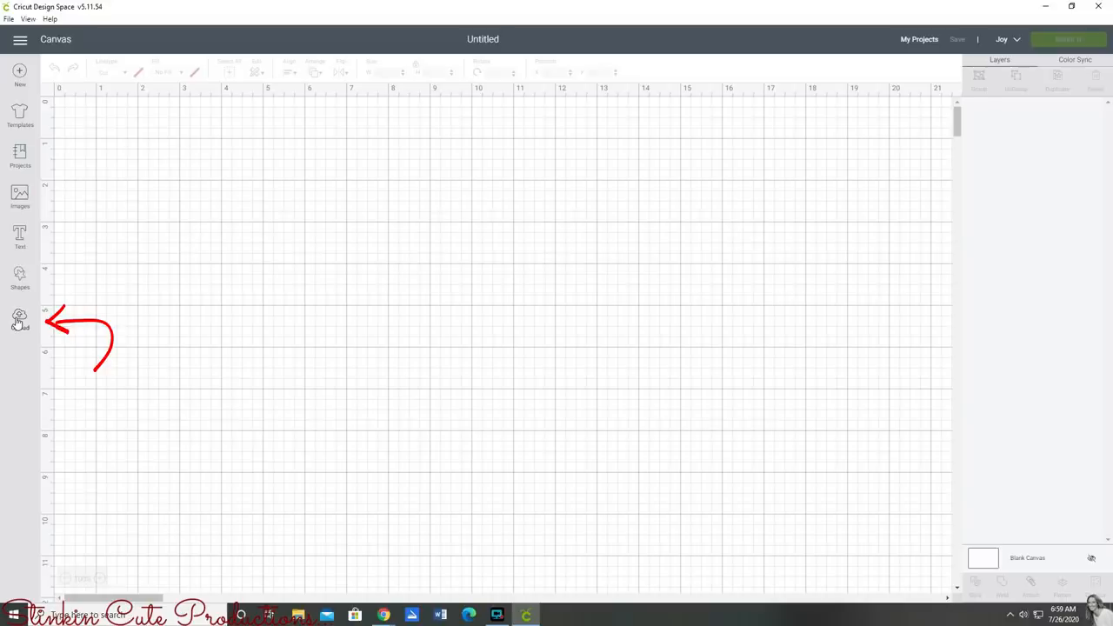
# Select the palm tree and In-N-Out uploads and insert both onto the canvas
pyautogui.click(20, 315)
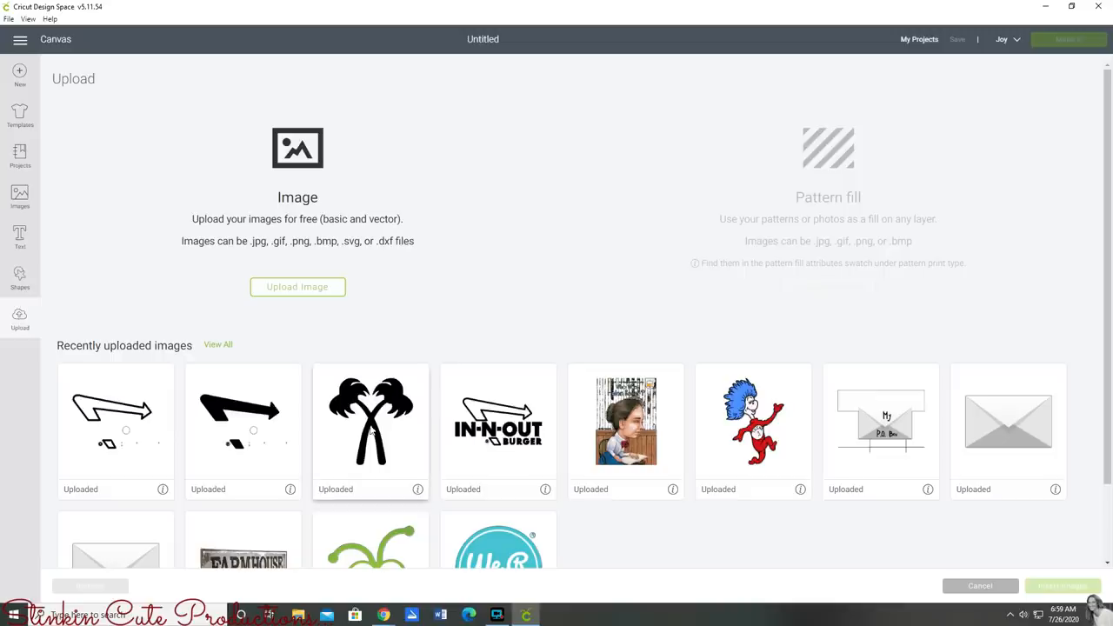
pyautogui.click(371, 429)
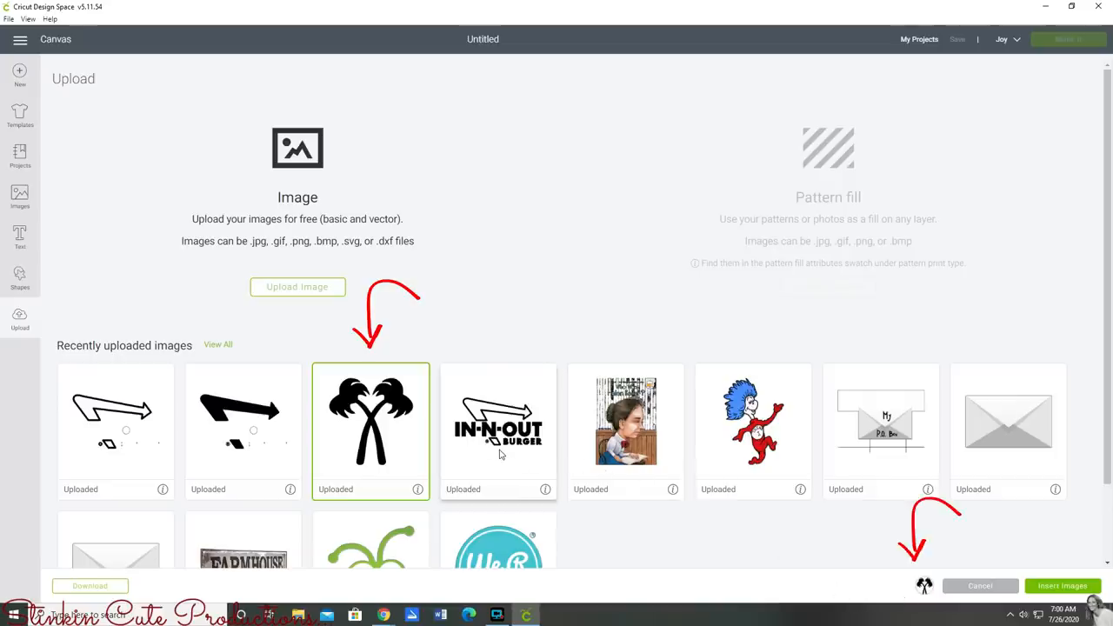
pyautogui.click(498, 426)
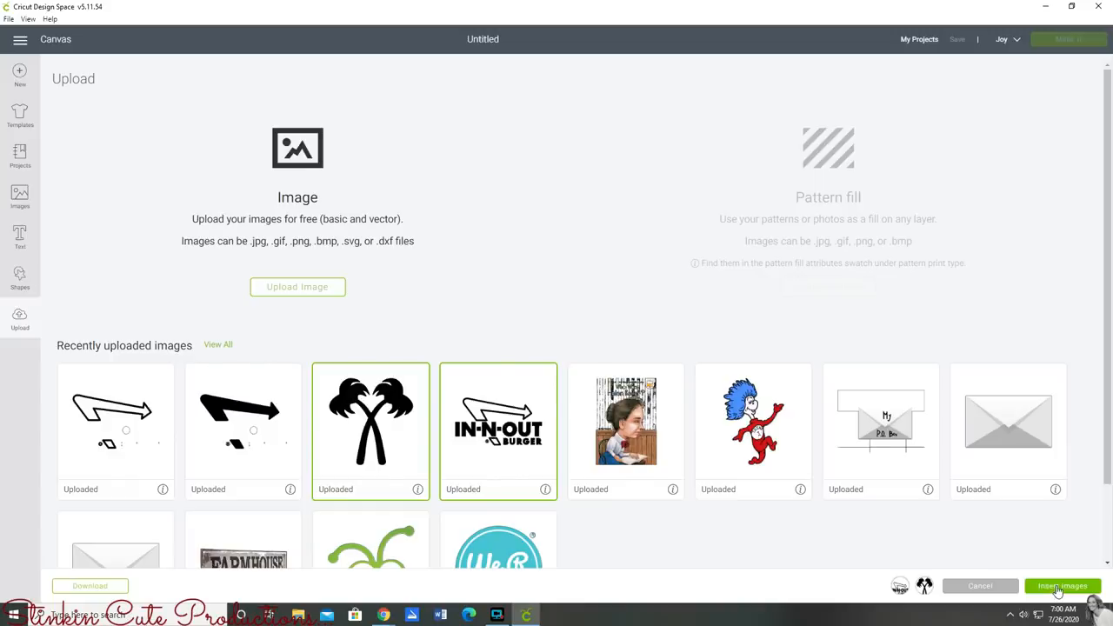
pyautogui.click(1063, 585)
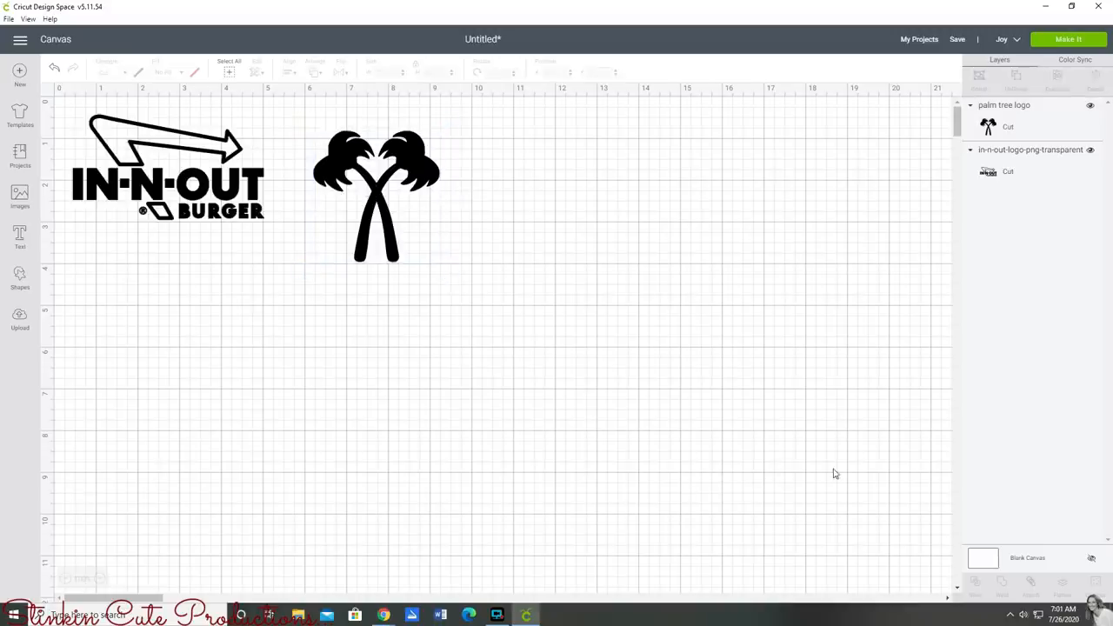
pyautogui.moveTo(971, 176)
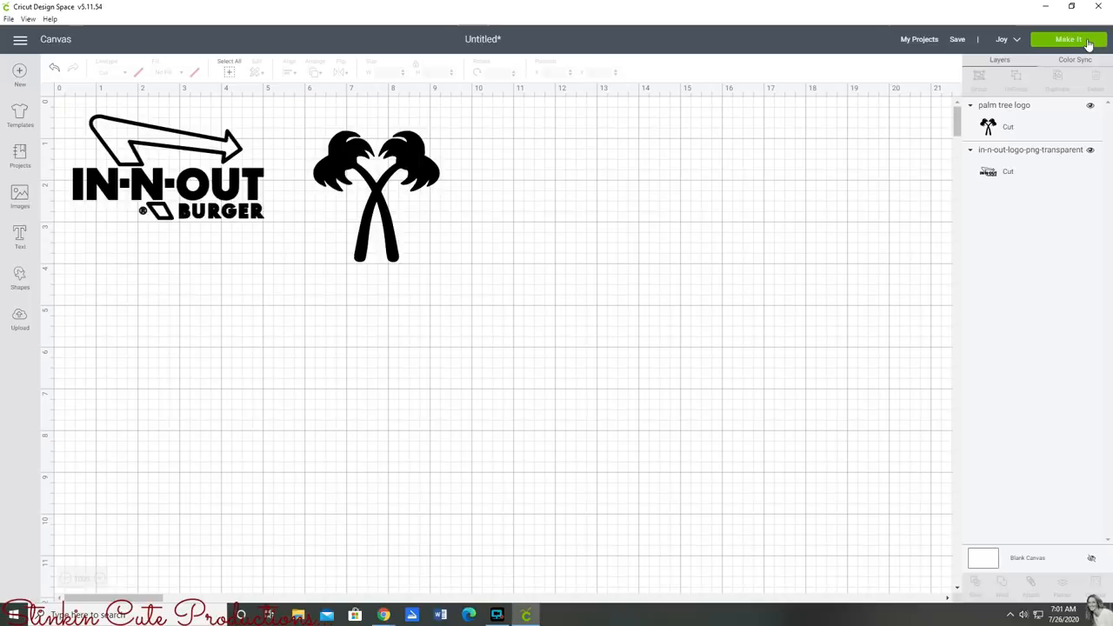
# Click Make It to send the logo and palm tree design to cut preparation
pyautogui.click(1070, 39)
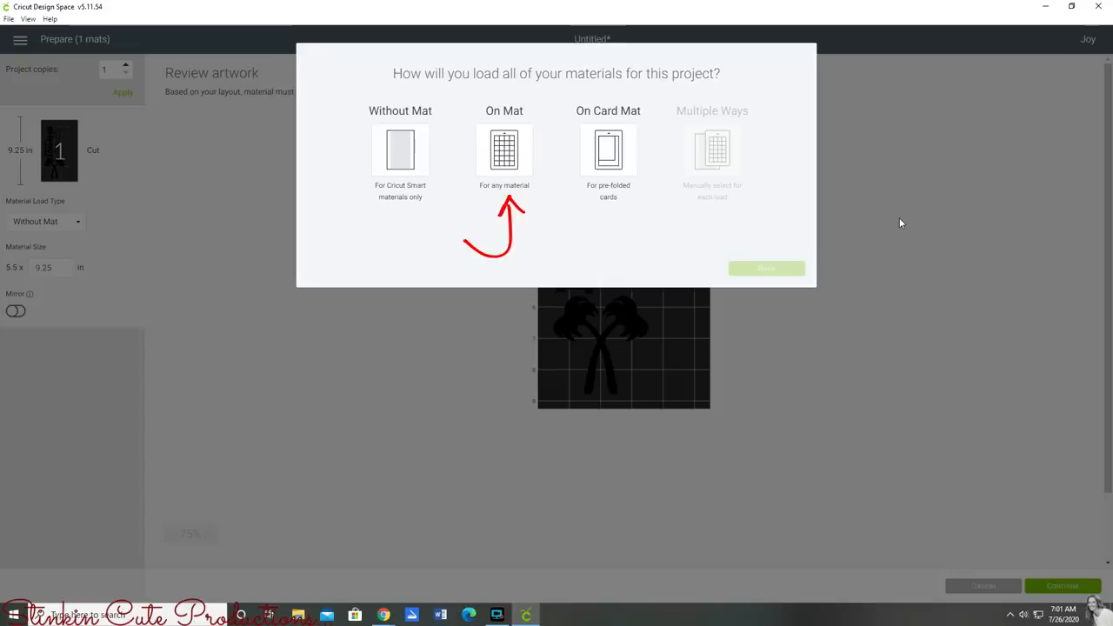
# Choose On Mat loading, turn on Mirror for both mats, and continue
pyautogui.click(503, 150)
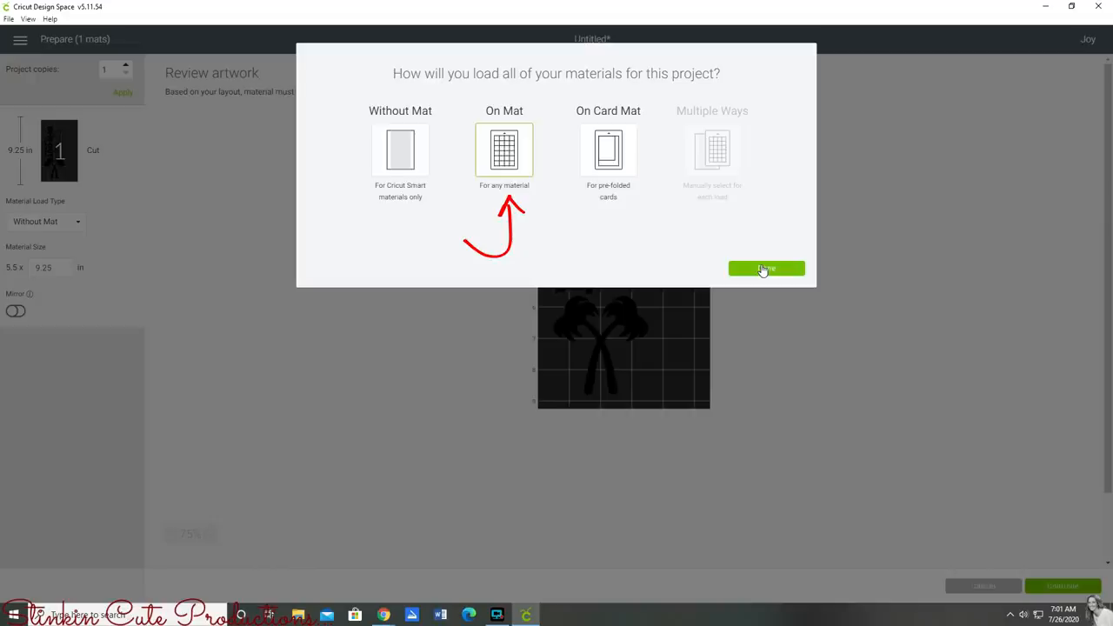
pyautogui.click(765, 267)
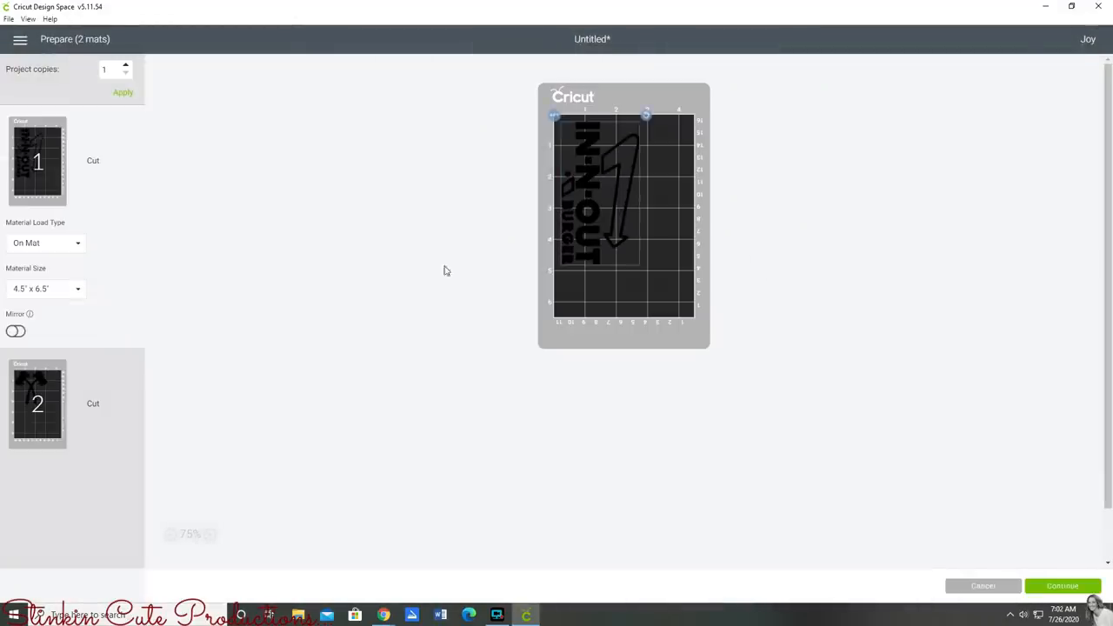
pyautogui.click(15, 331)
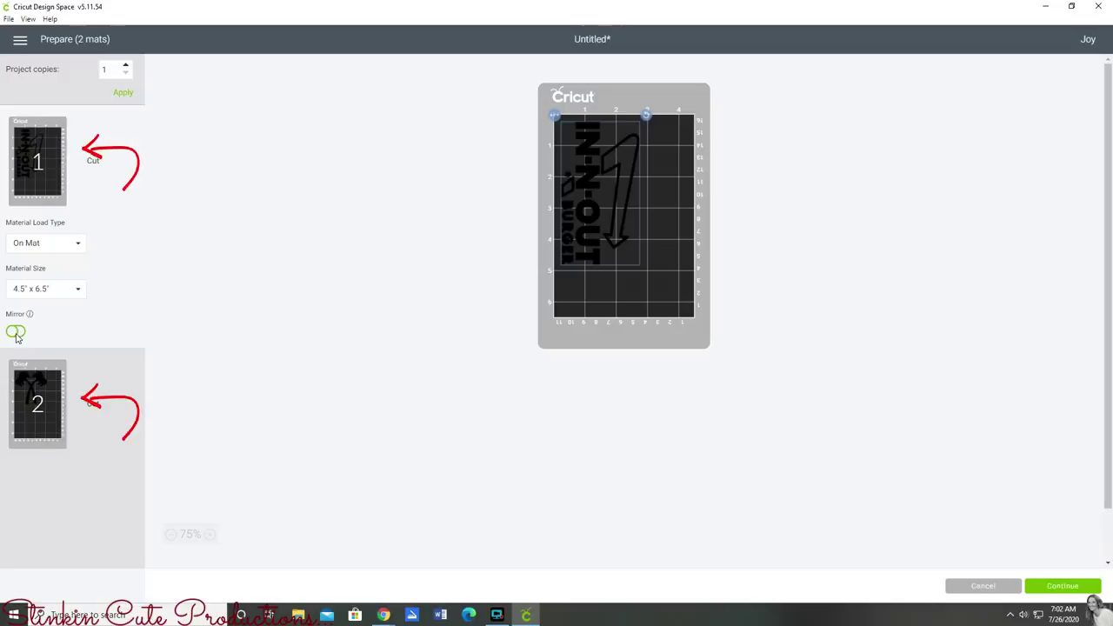
pyautogui.click(15, 330)
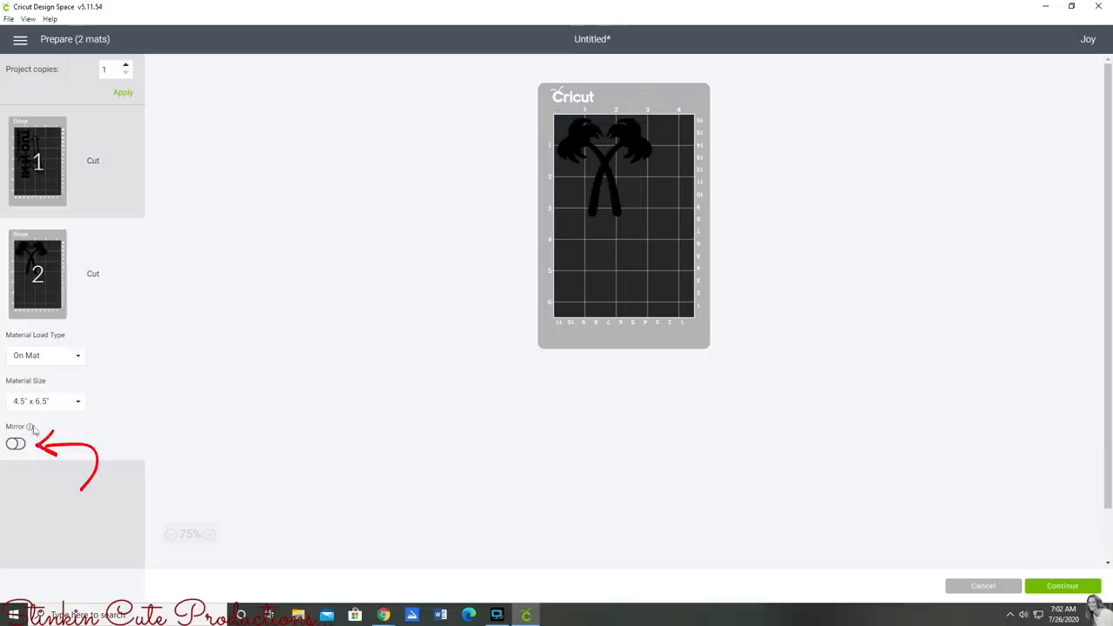
pyautogui.click(16, 444)
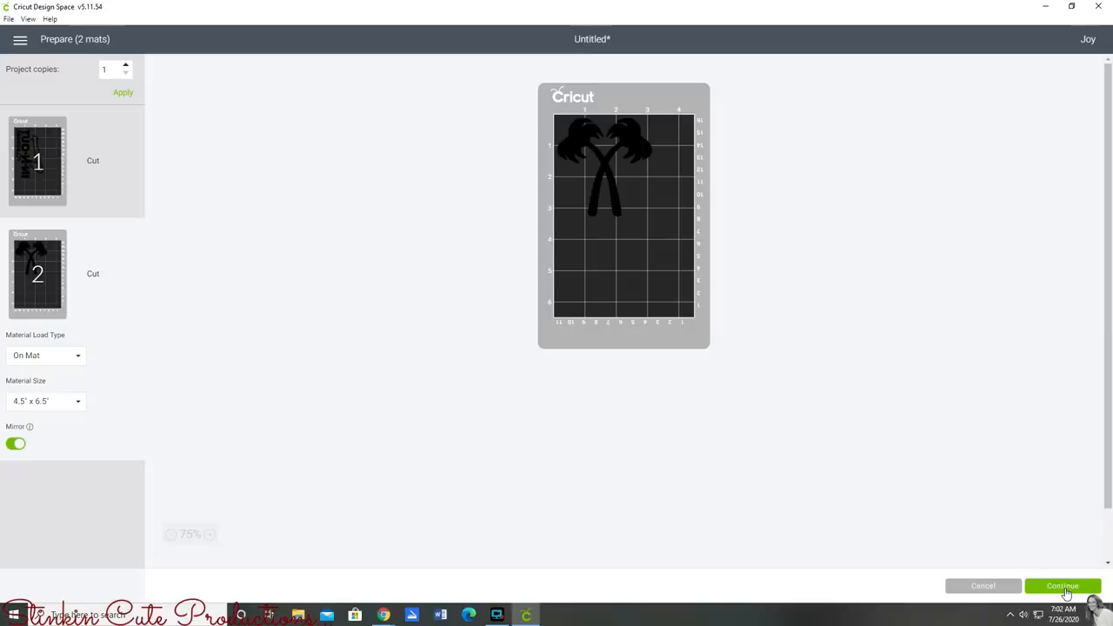
pyautogui.click(1063, 585)
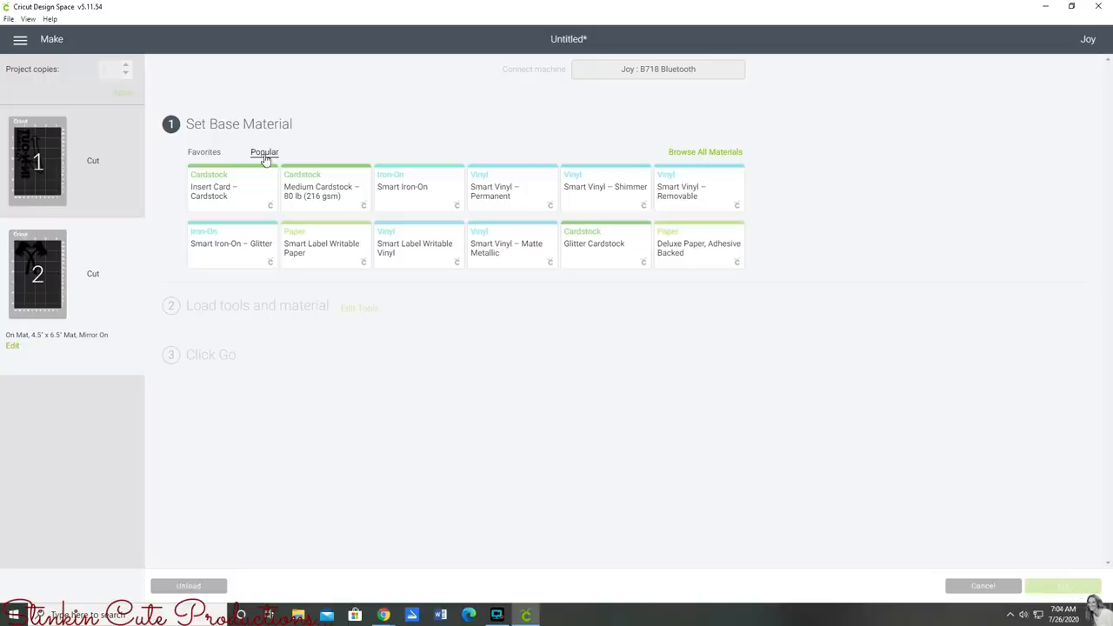
pyautogui.moveTo(351, 168)
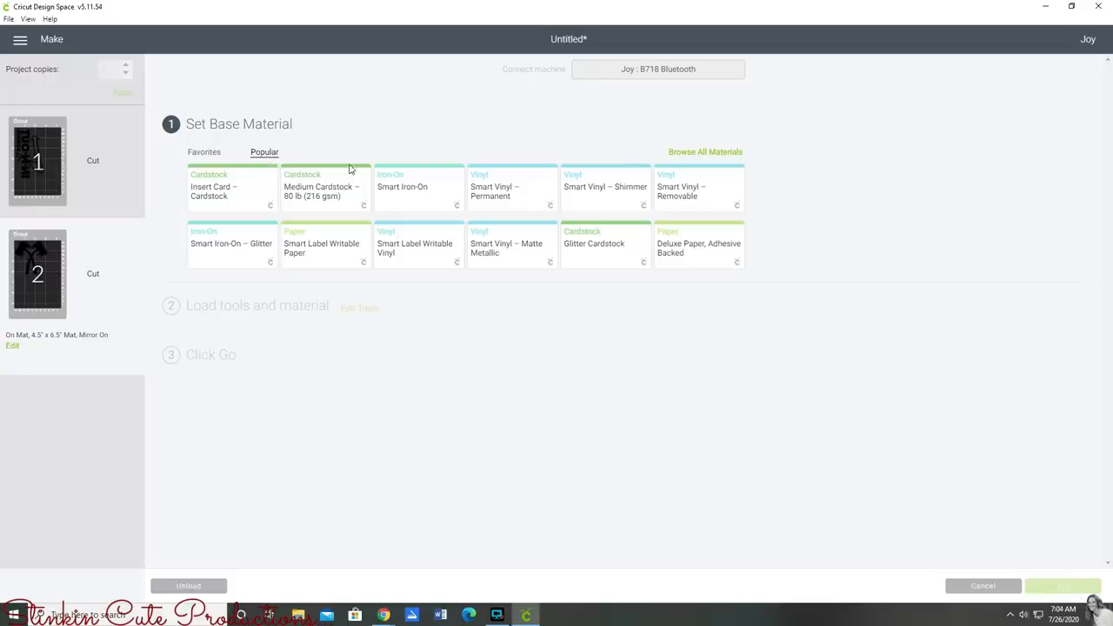
pyautogui.moveTo(678, 167)
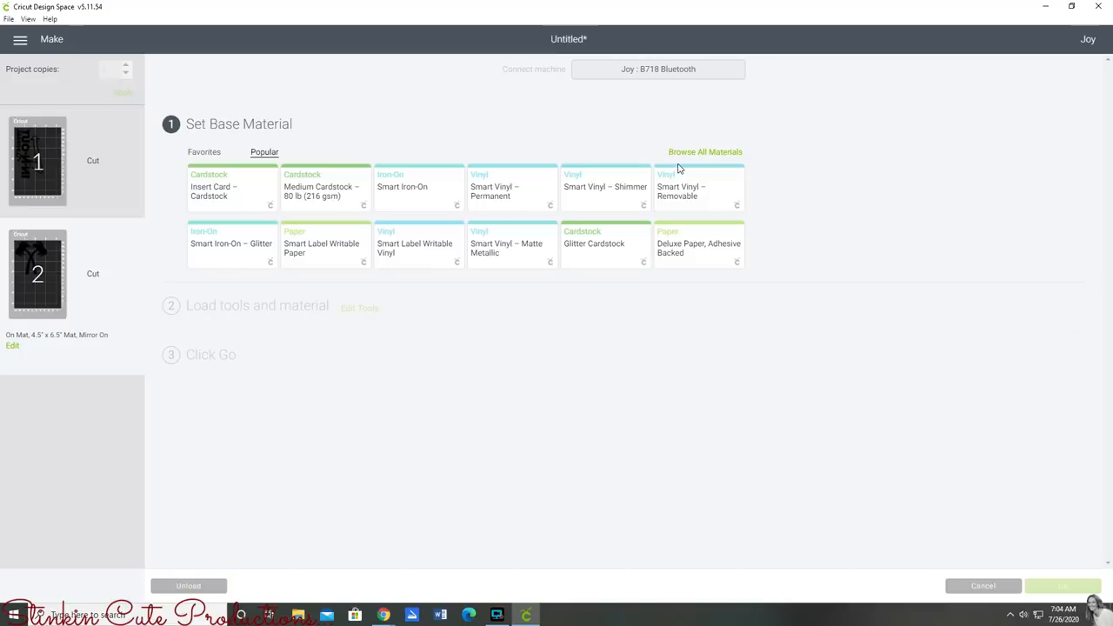
# Select Premium Vinyl from the full materials list
pyautogui.click(705, 151)
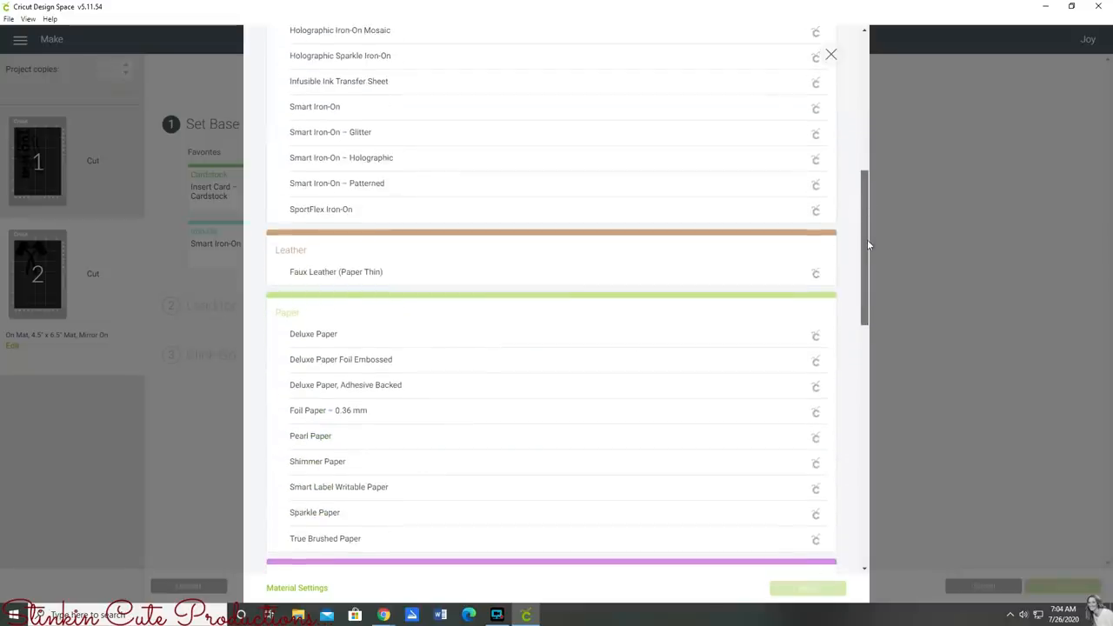
pyautogui.scroll(-3)
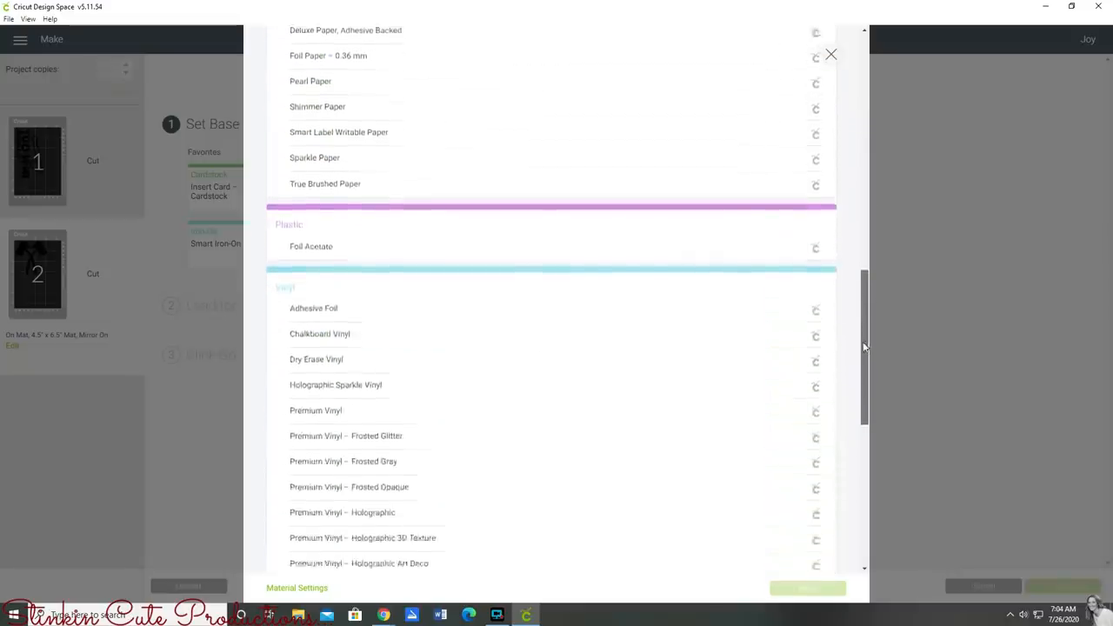
pyautogui.click(316, 410)
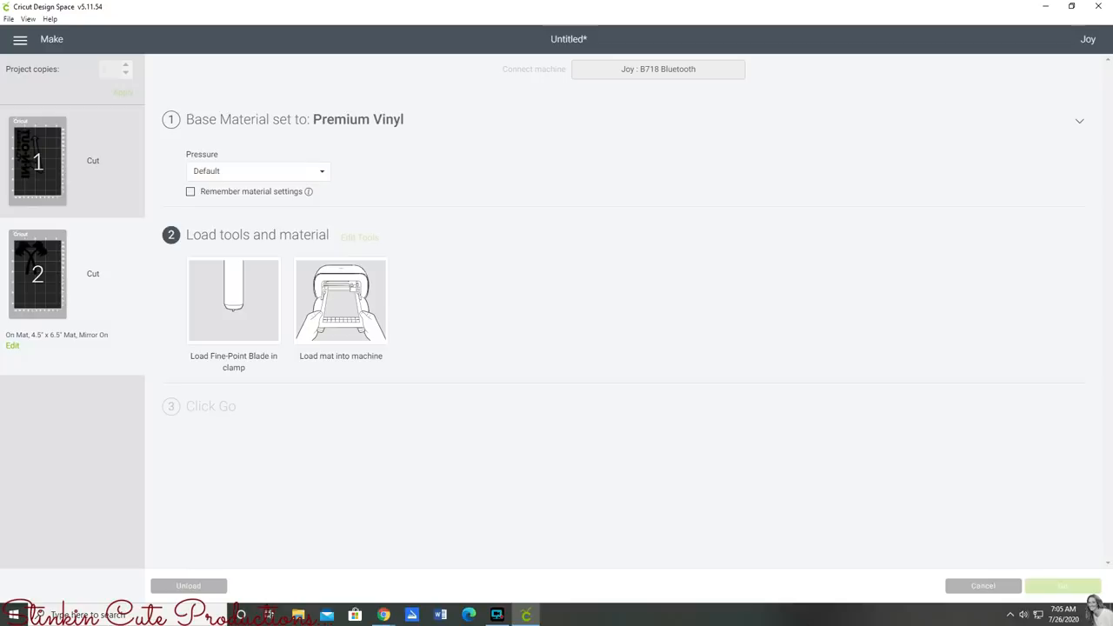
pyautogui.moveTo(838, 612)
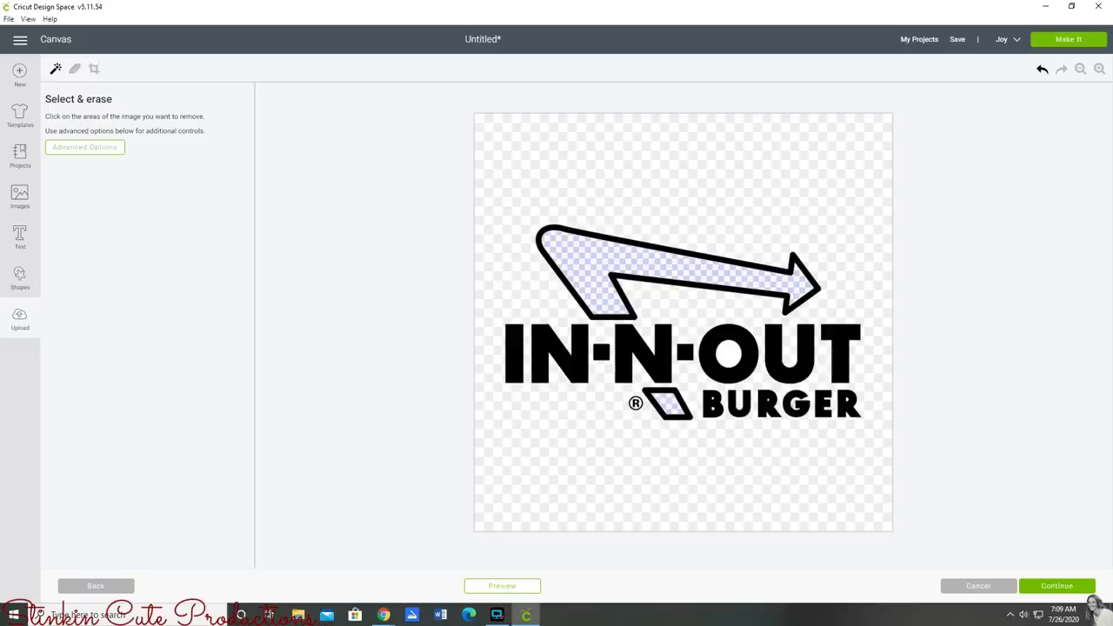
pyautogui.moveTo(818, 447)
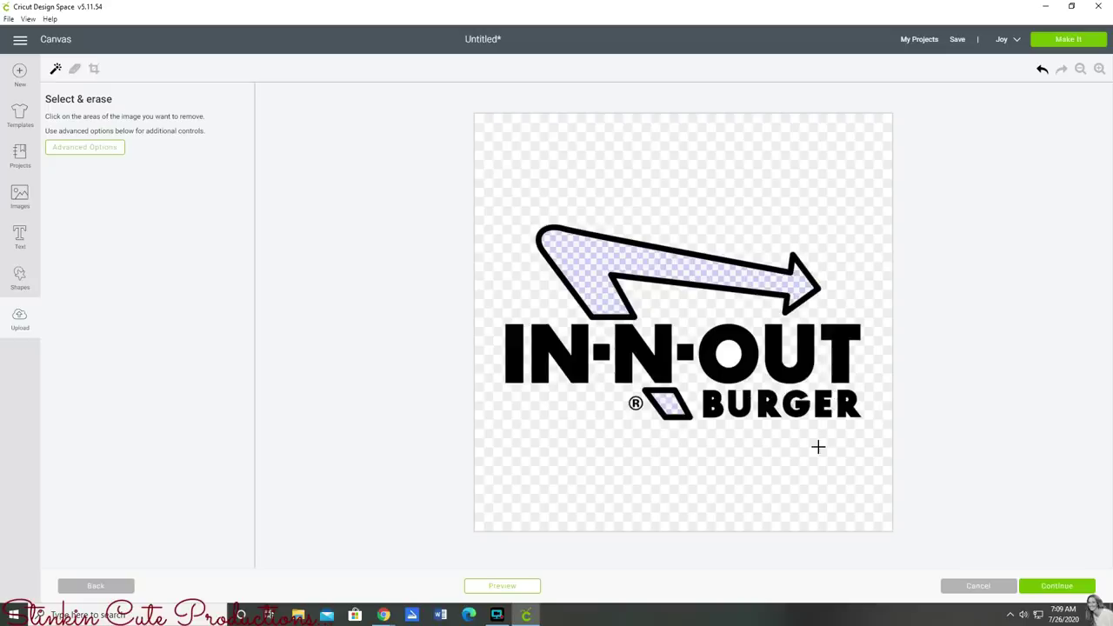
# Erase the white background around the In-N-Out logo and the first letter N
pyautogui.click(731, 359)
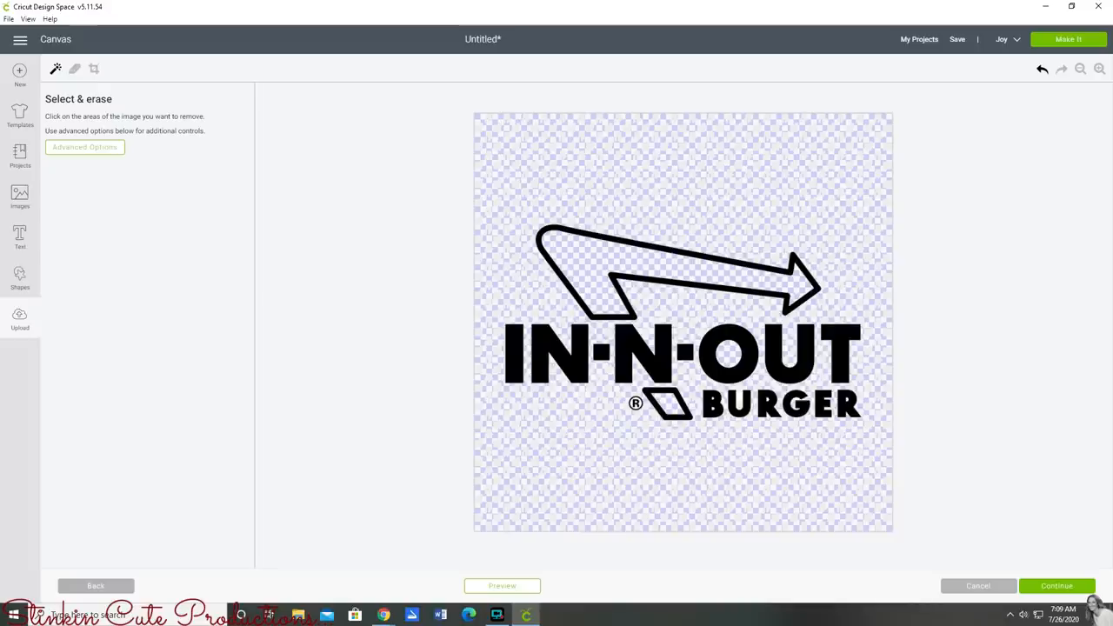
pyautogui.click(565, 353)
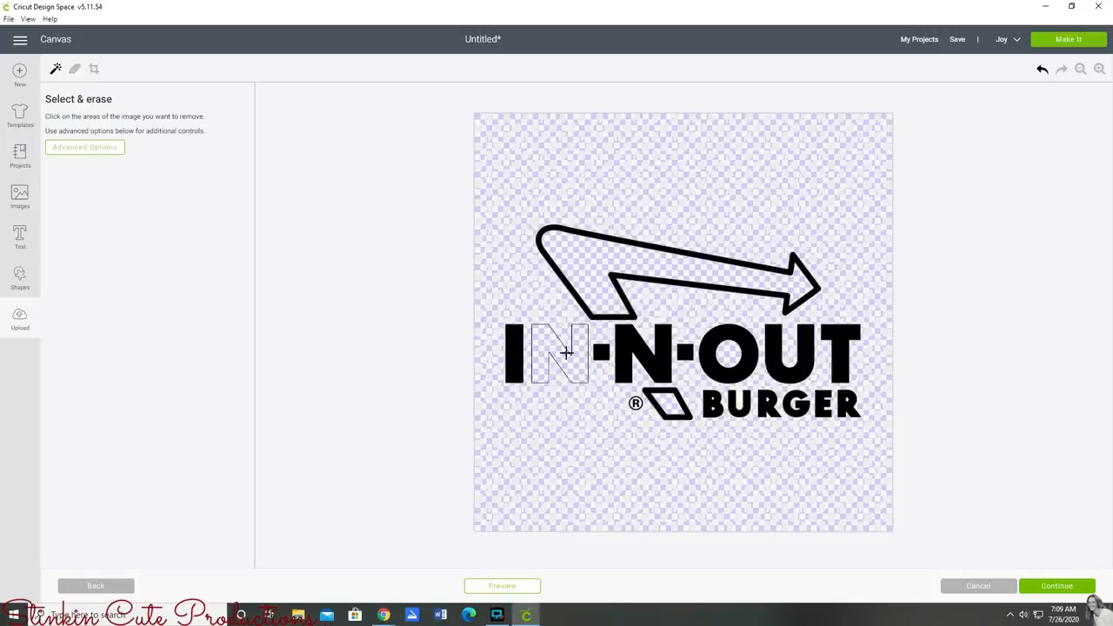